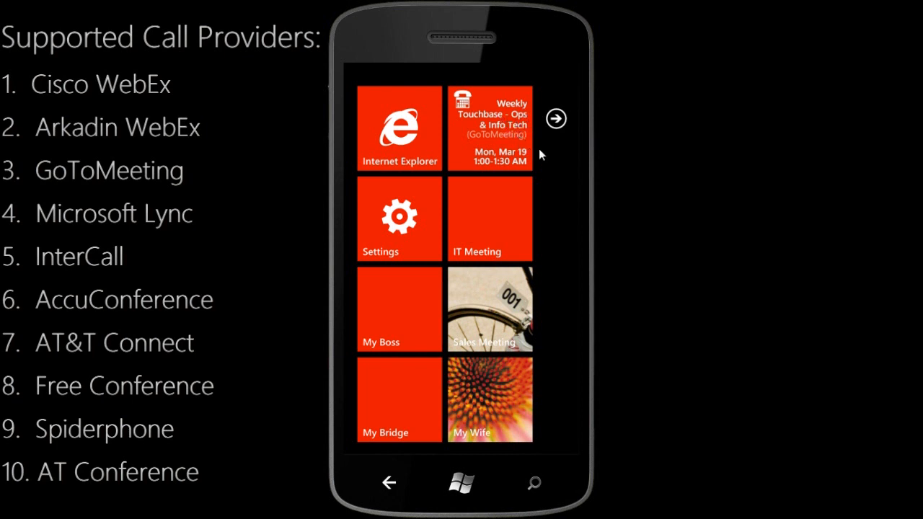
pyautogui.moveTo(462, 141)
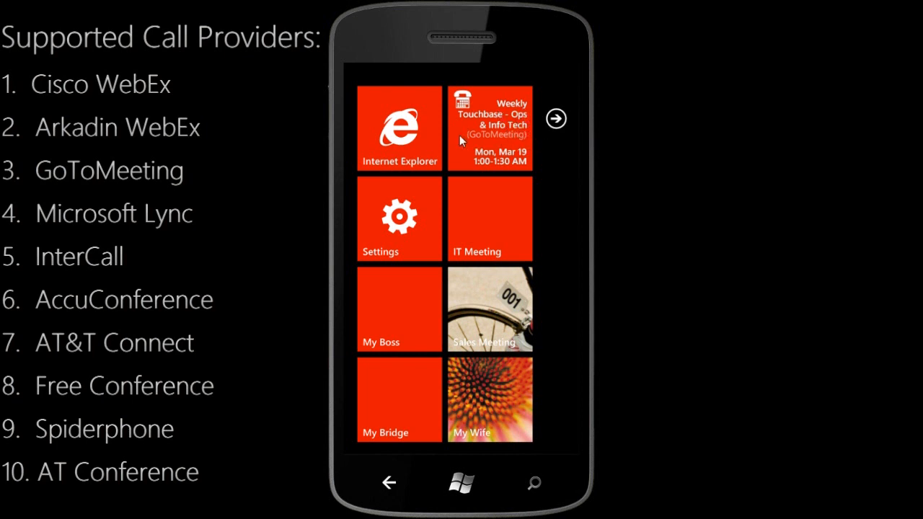
pyautogui.moveTo(498, 145)
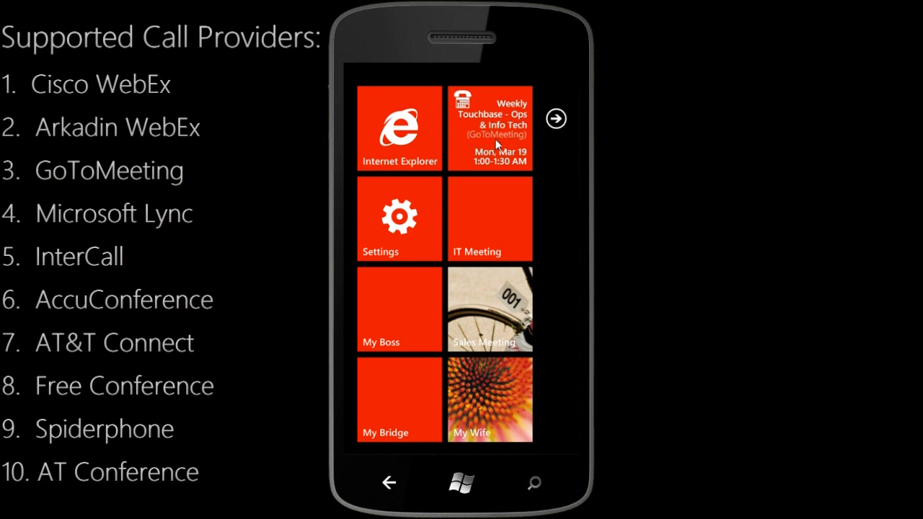
pyautogui.moveTo(526, 178)
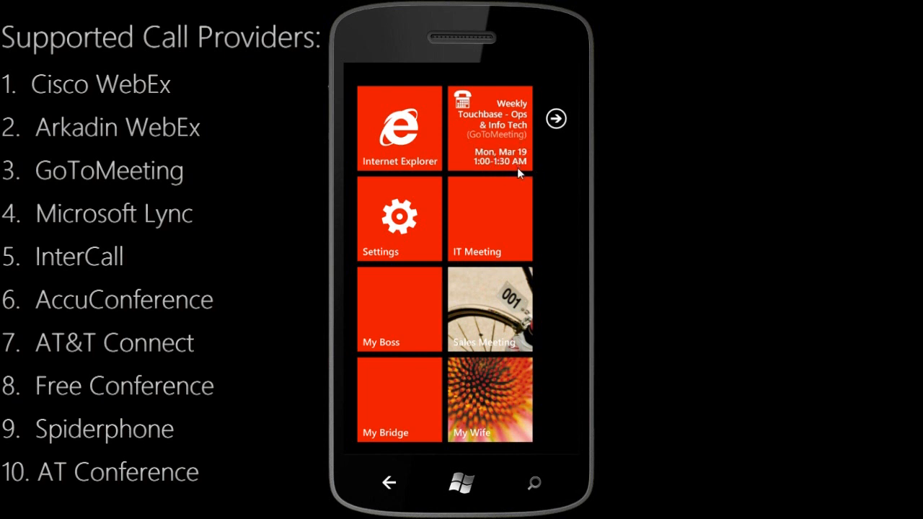
pyautogui.moveTo(555, 188)
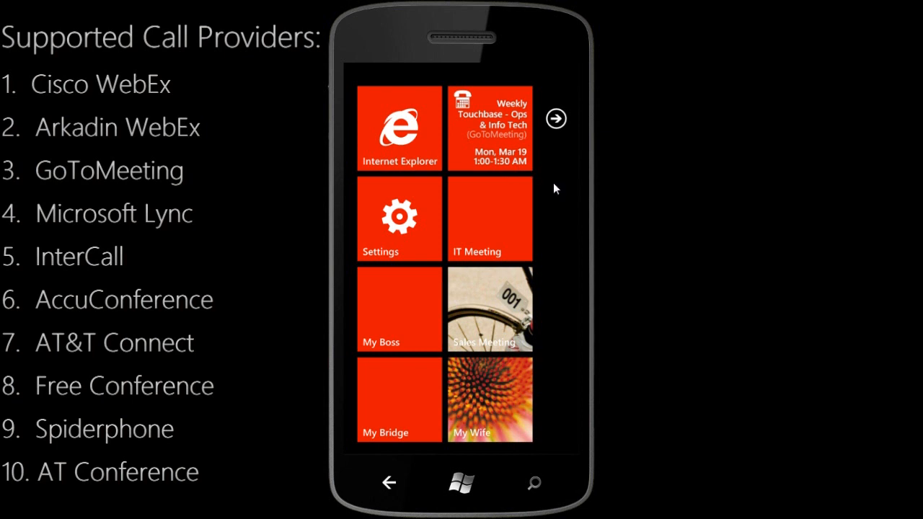
pyautogui.moveTo(492, 132)
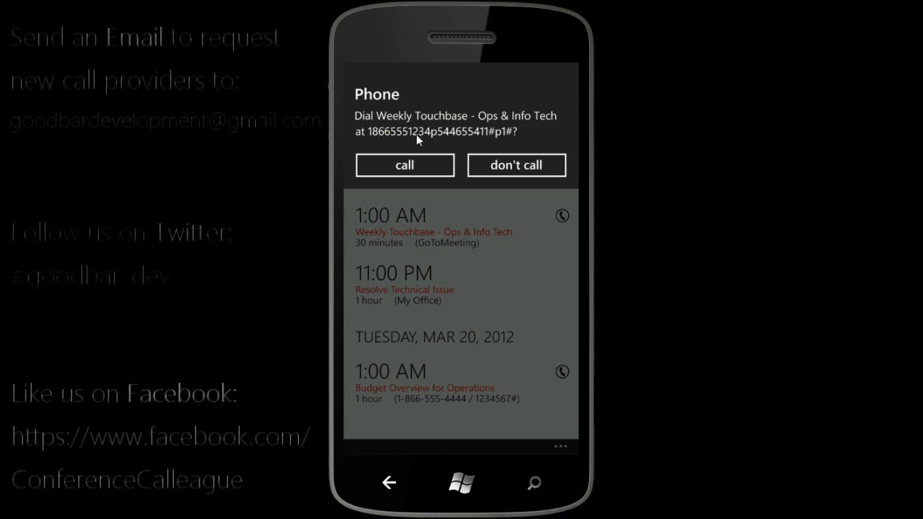
pyautogui.moveTo(496, 143)
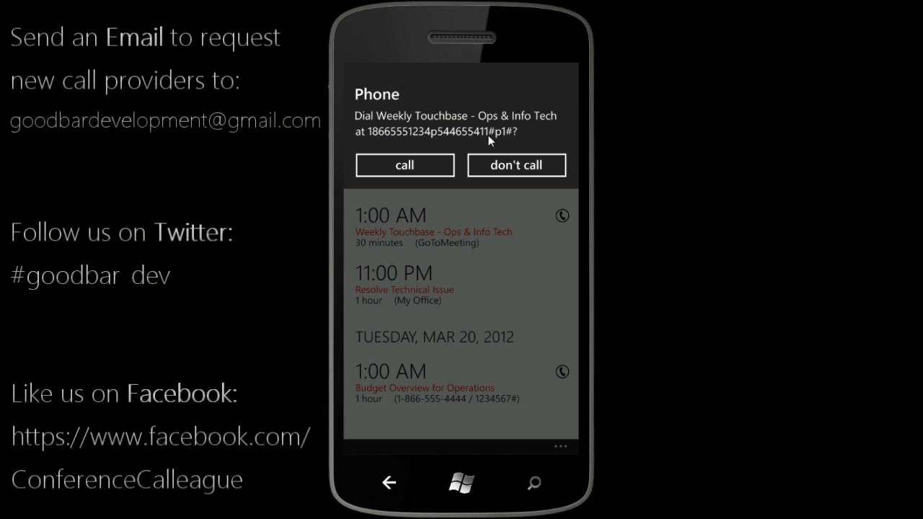
pyautogui.moveTo(529, 147)
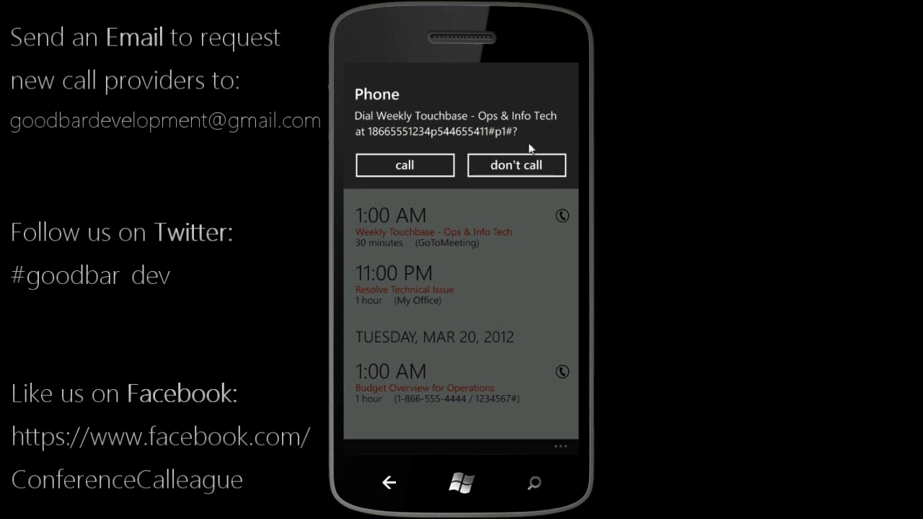
pyautogui.moveTo(506, 144)
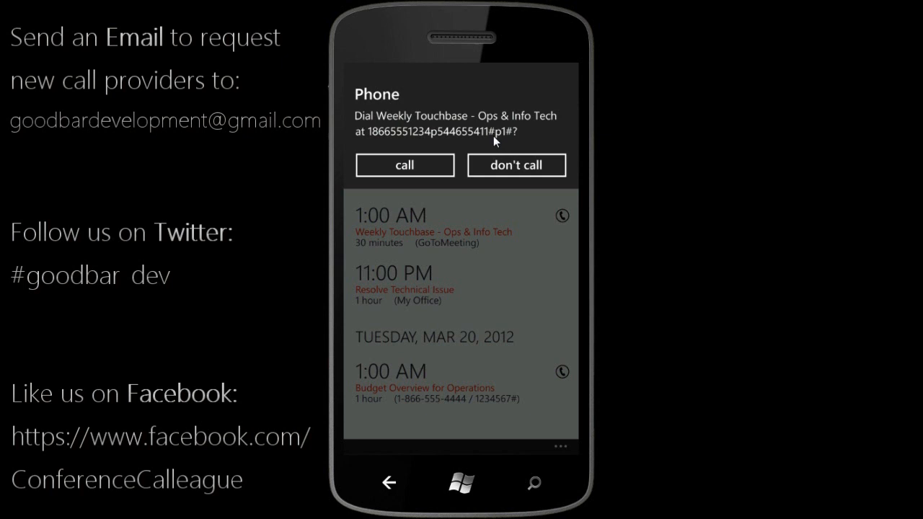
pyautogui.moveTo(525, 141)
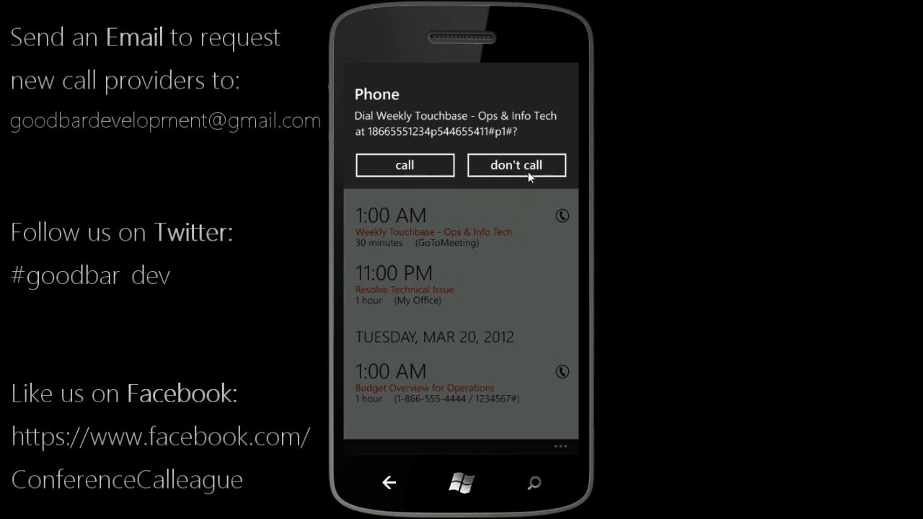
pyautogui.moveTo(498, 176)
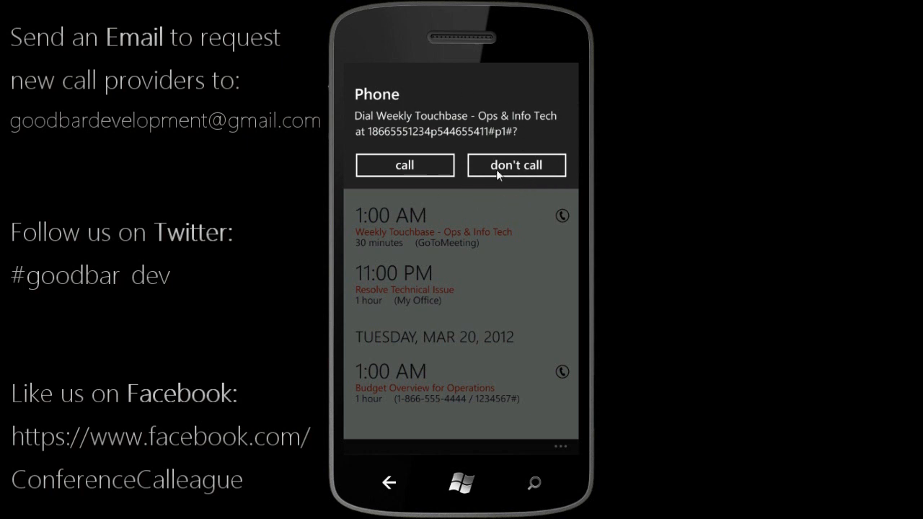
# - Tap 'don't call' to decline dialing Weekly Touchbase and return to the meetings calendar
pyautogui.click(516, 164)
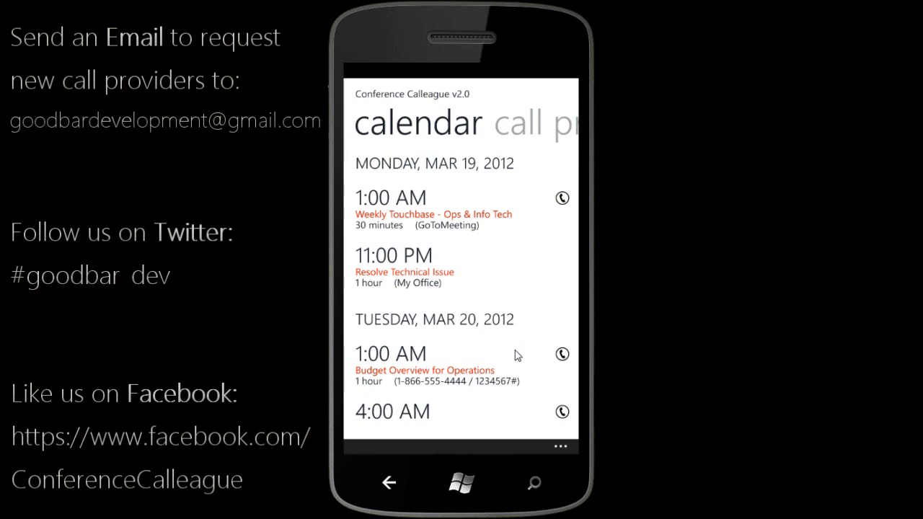
pyautogui.moveTo(415, 286)
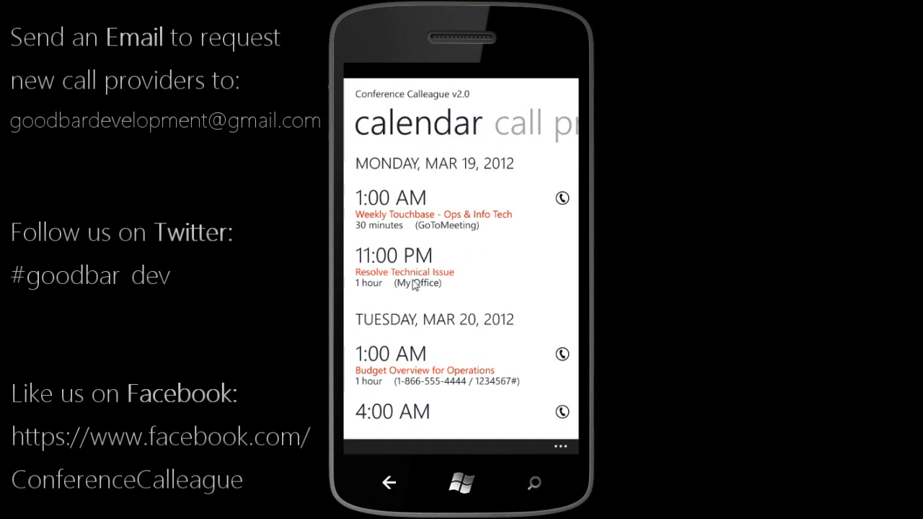
pyautogui.moveTo(533, 345)
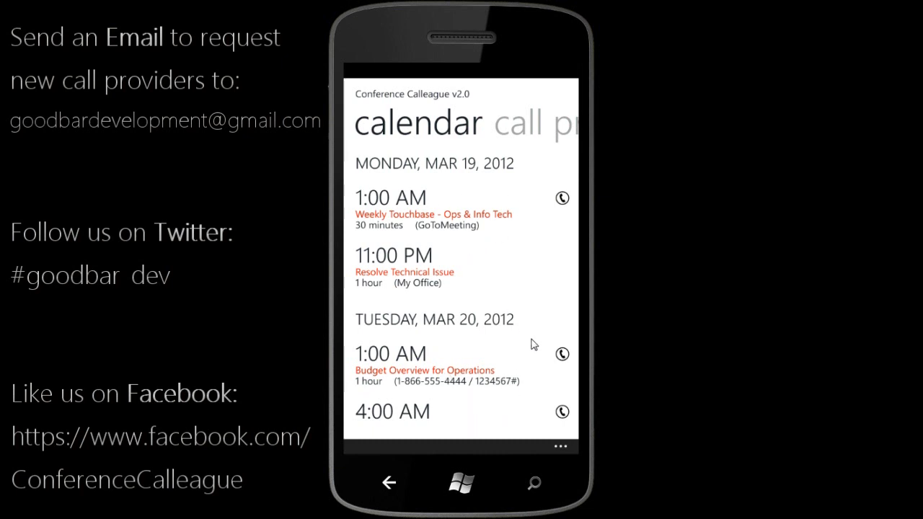
pyautogui.moveTo(493, 233)
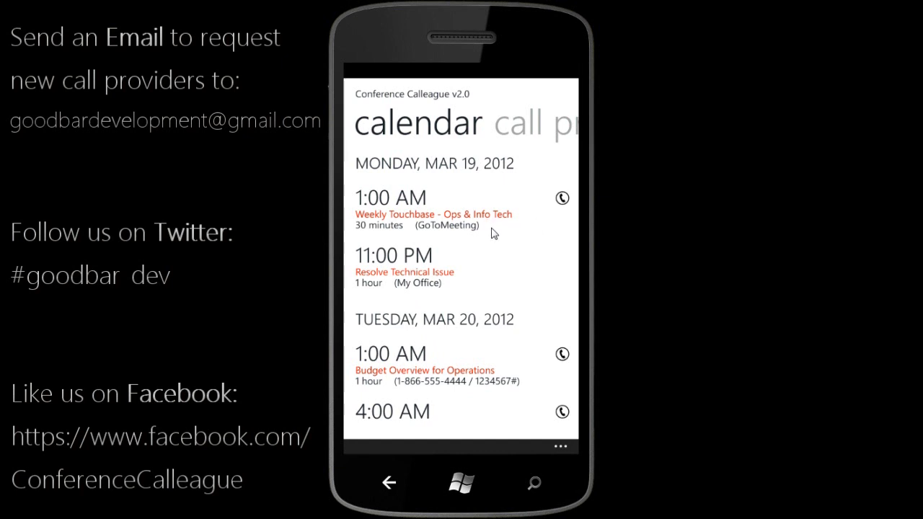
pyautogui.moveTo(517, 225)
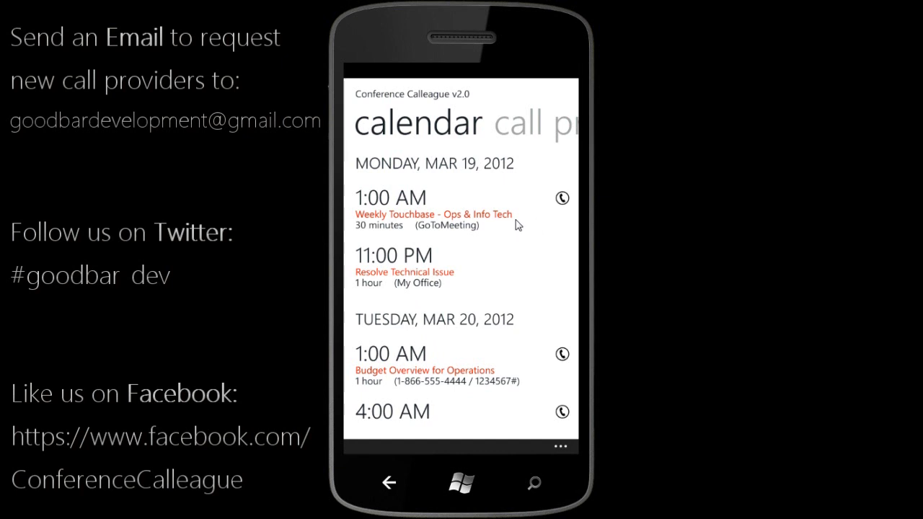
pyautogui.moveTo(558, 212)
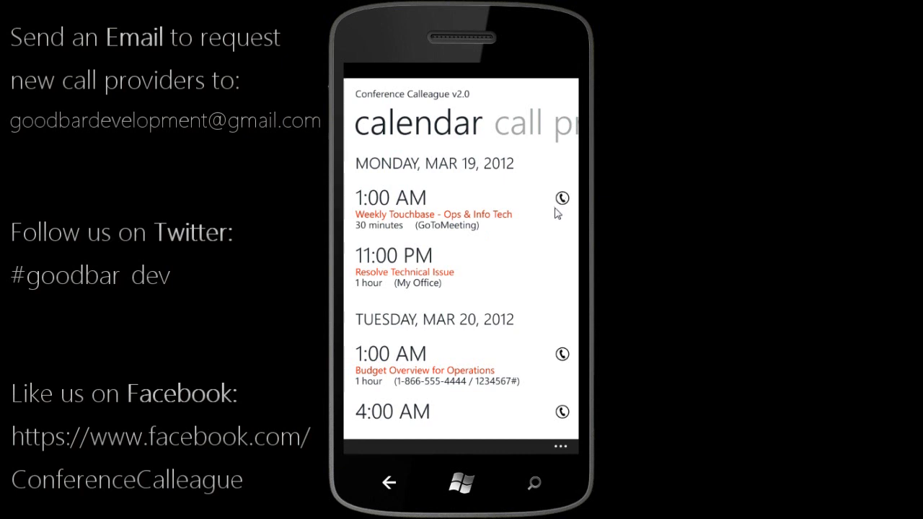
pyautogui.moveTo(557, 238)
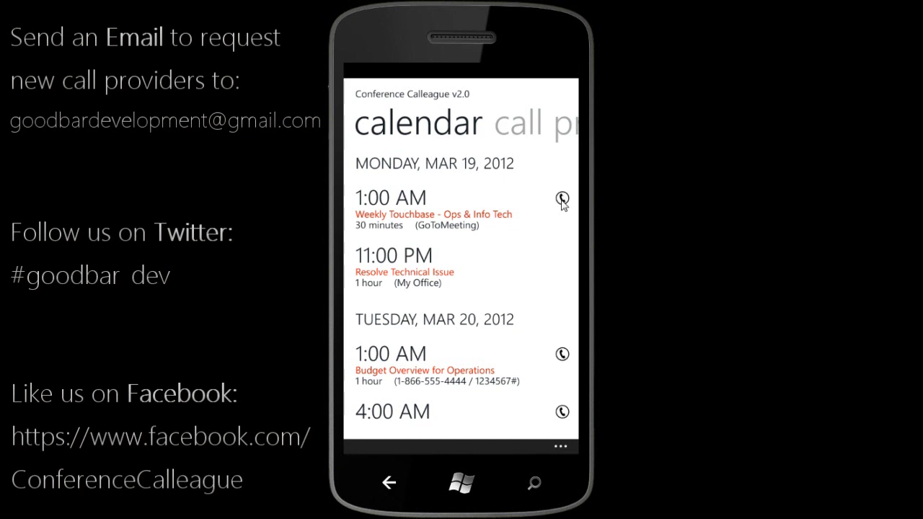
pyautogui.moveTo(506, 286)
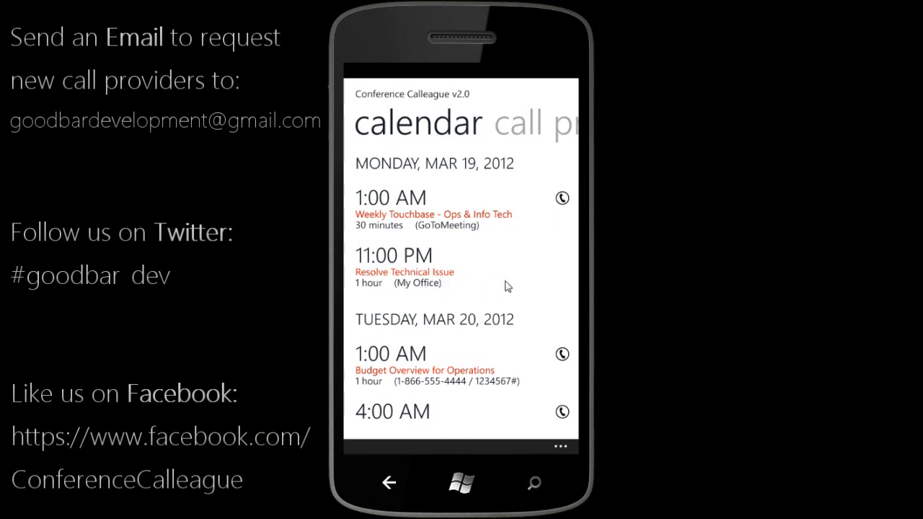
pyautogui.moveTo(550, 277)
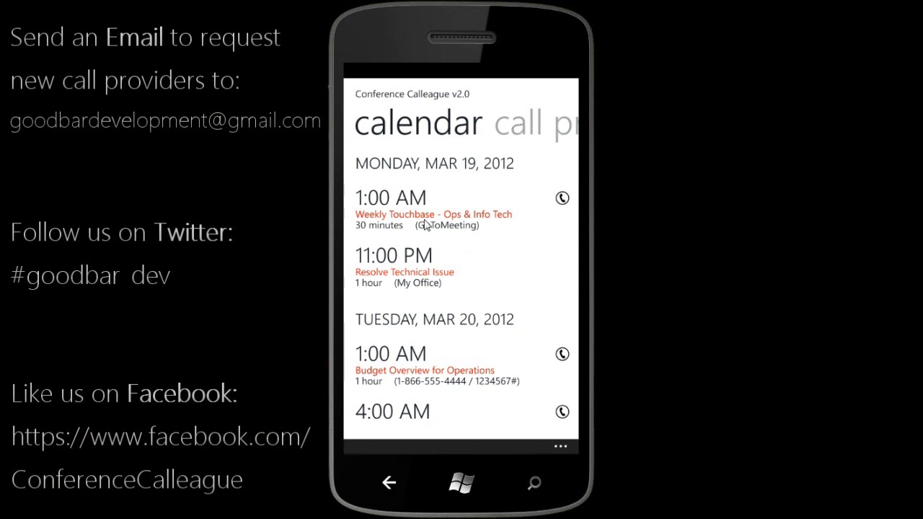
pyautogui.click(432, 216)
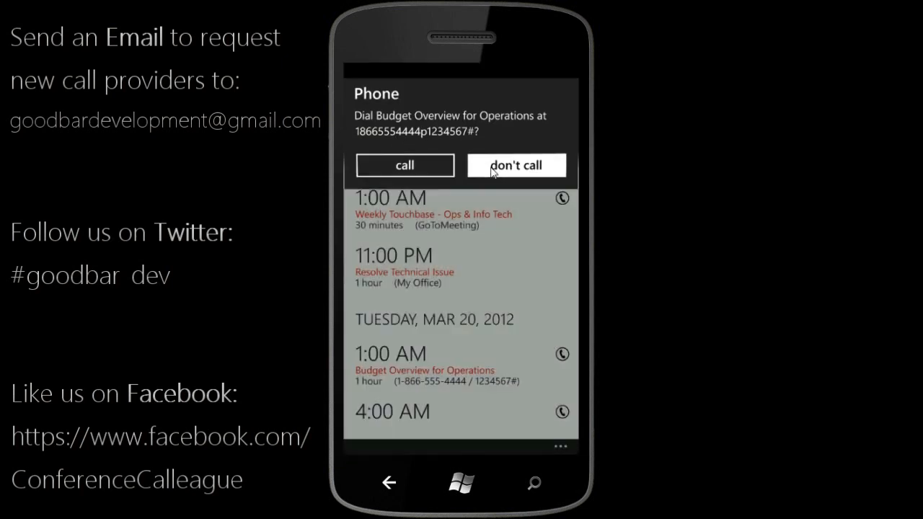
pyautogui.click(516, 166)
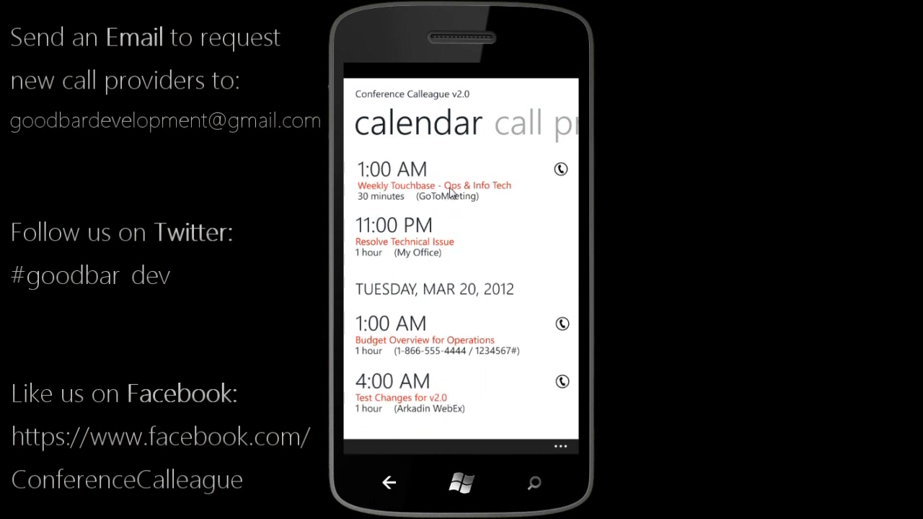
pyautogui.click(433, 184)
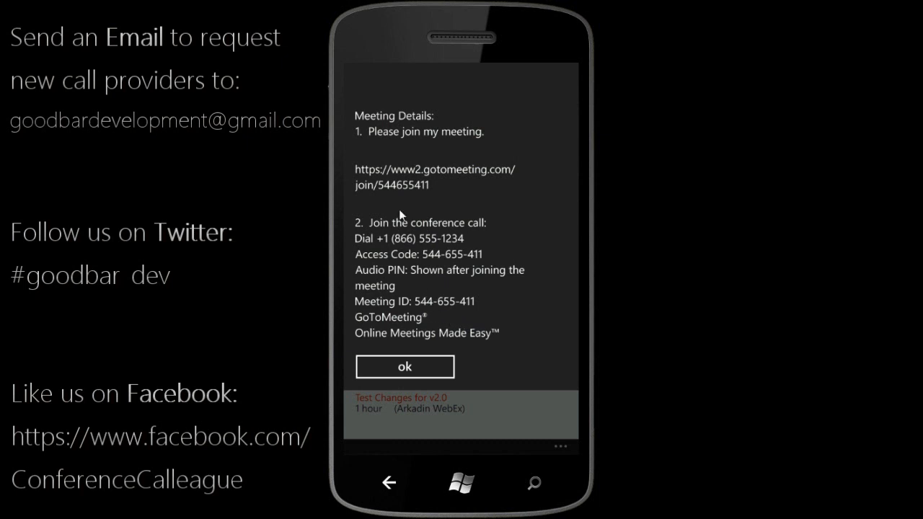
pyautogui.moveTo(442, 201)
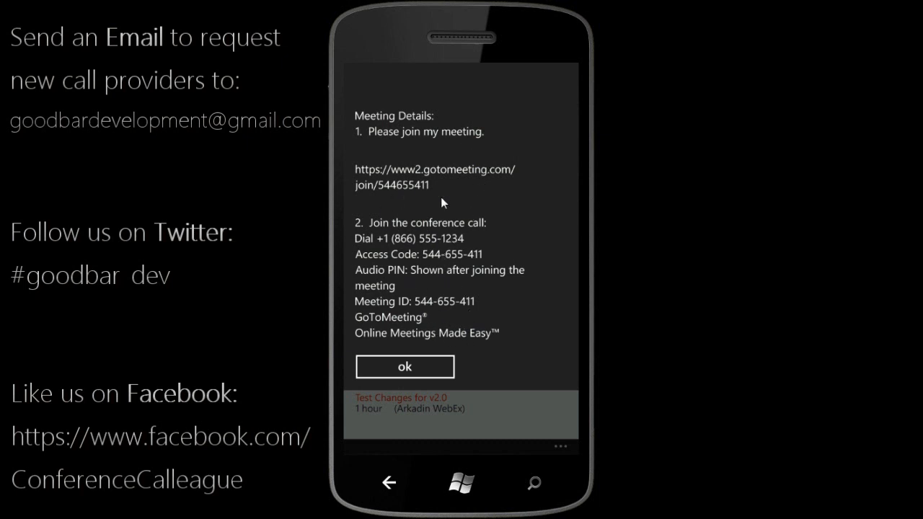
pyautogui.moveTo(424, 371)
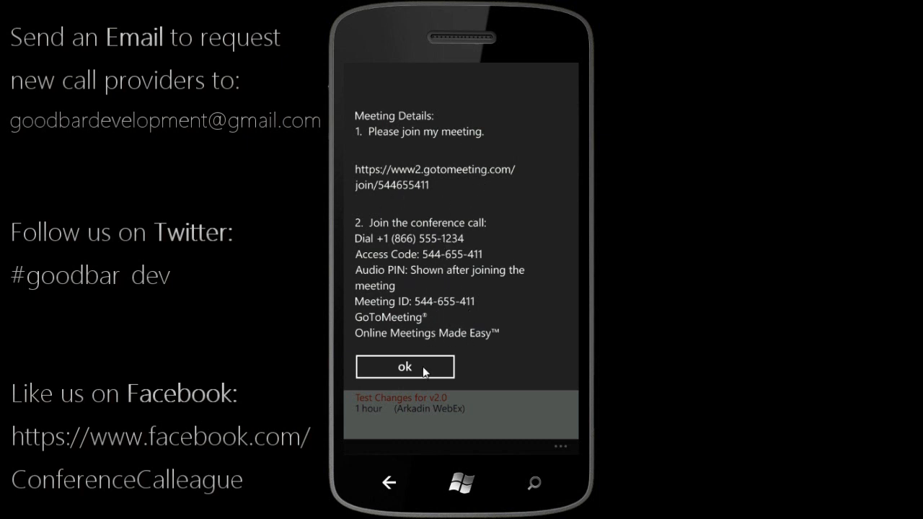
pyautogui.click(404, 367)
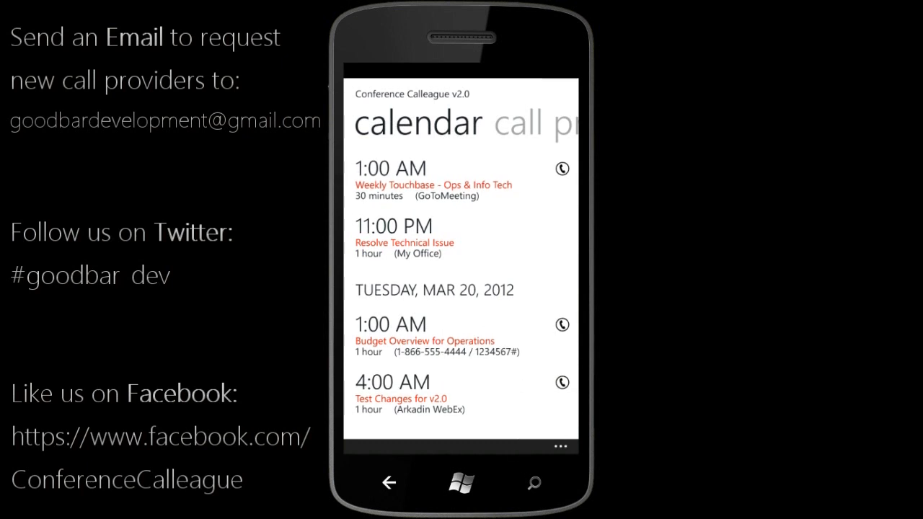
pyautogui.moveTo(541, 230)
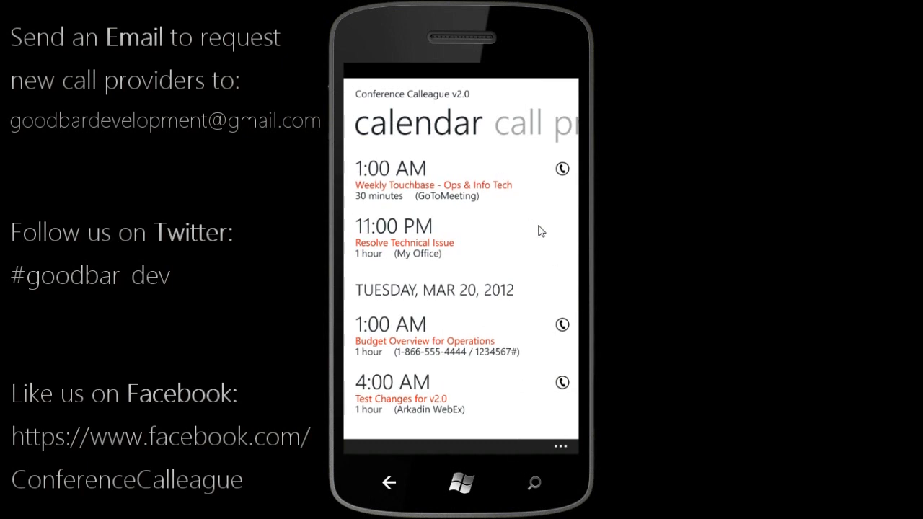
pyautogui.moveTo(555, 242)
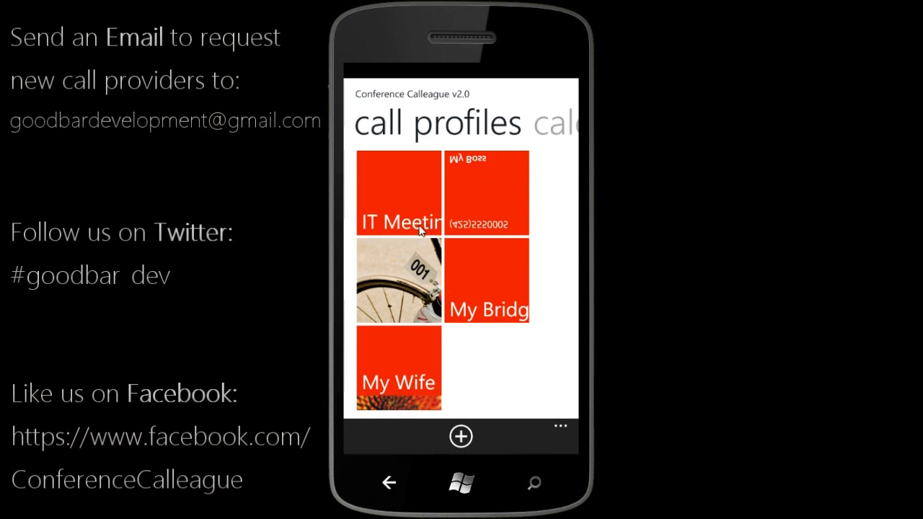
# - Start a call from the My Bridge profile tile, then decline the dial prompt
pyautogui.click(487, 281)
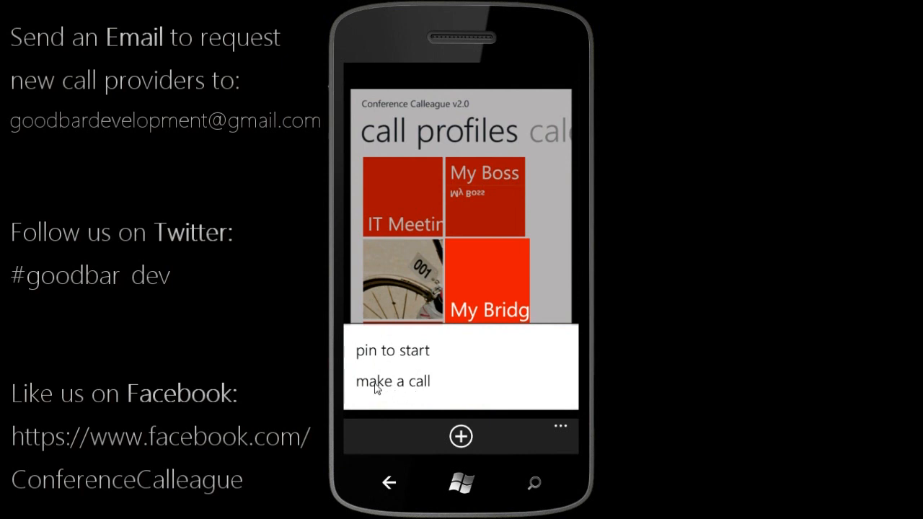
pyautogui.click(393, 380)
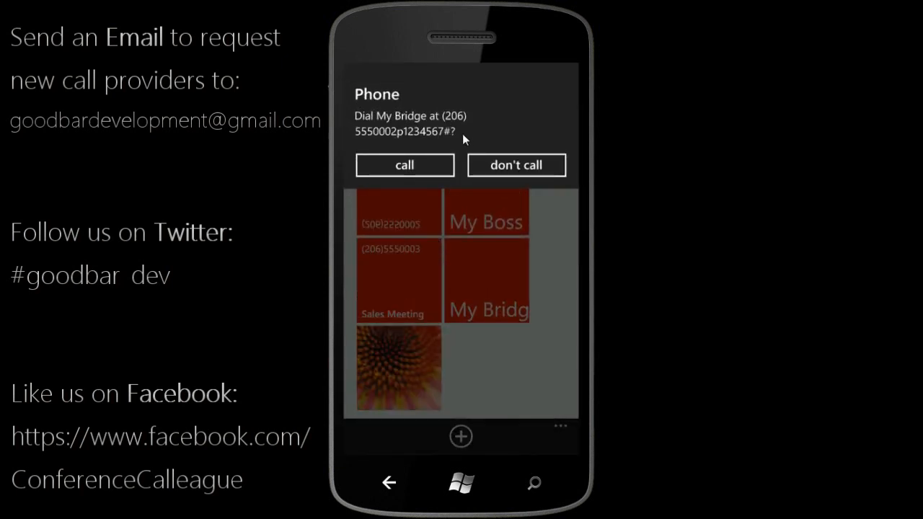
pyautogui.click(516, 164)
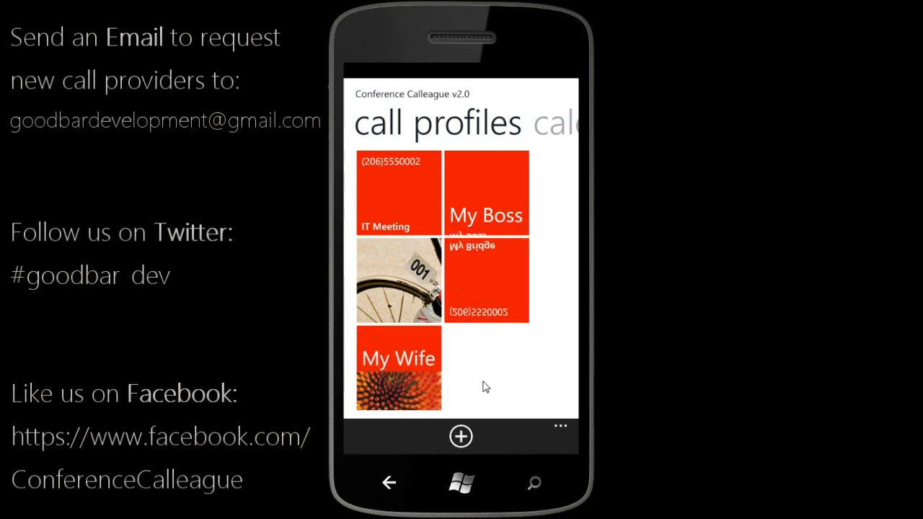
pyautogui.click(460, 436)
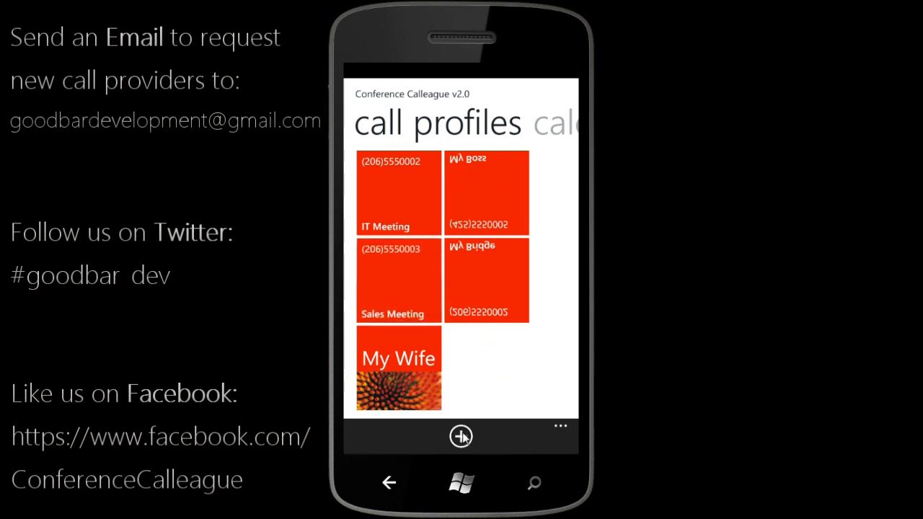
# - Create a new profile named Test and open the contact picker for its phone number
pyautogui.click(461, 436)
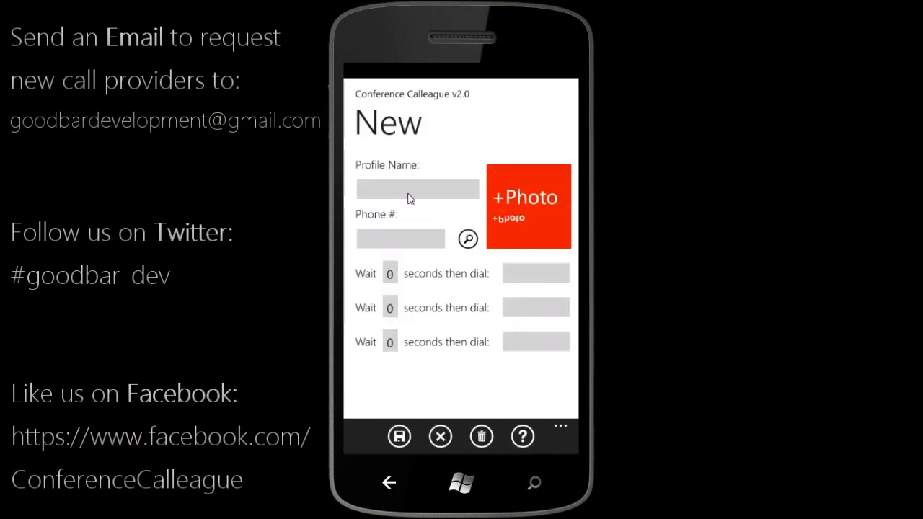
pyautogui.moveTo(444, 195)
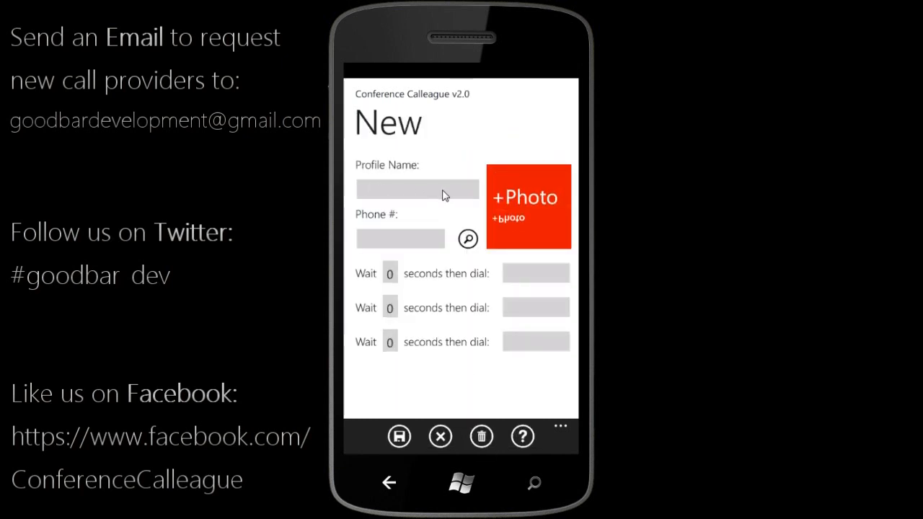
pyautogui.click(417, 189)
pyautogui.write('Test')
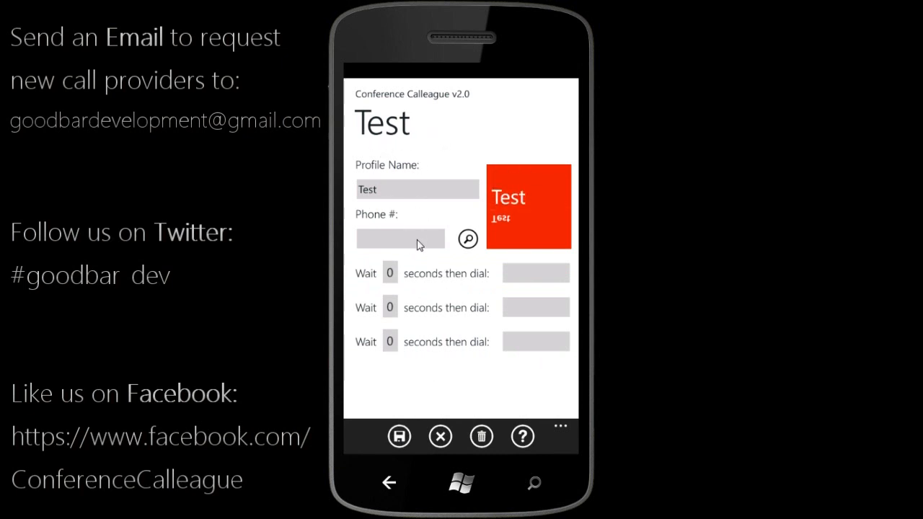
pyautogui.click(401, 238)
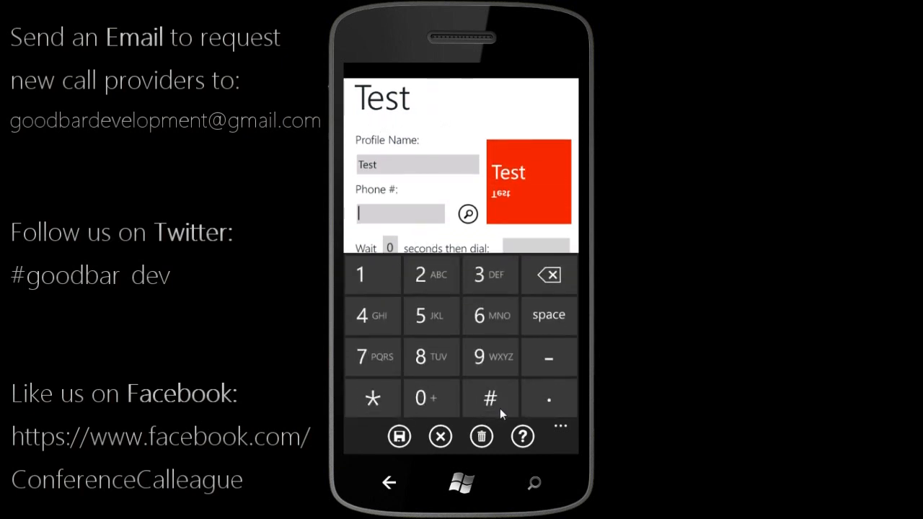
pyautogui.moveTo(546, 400)
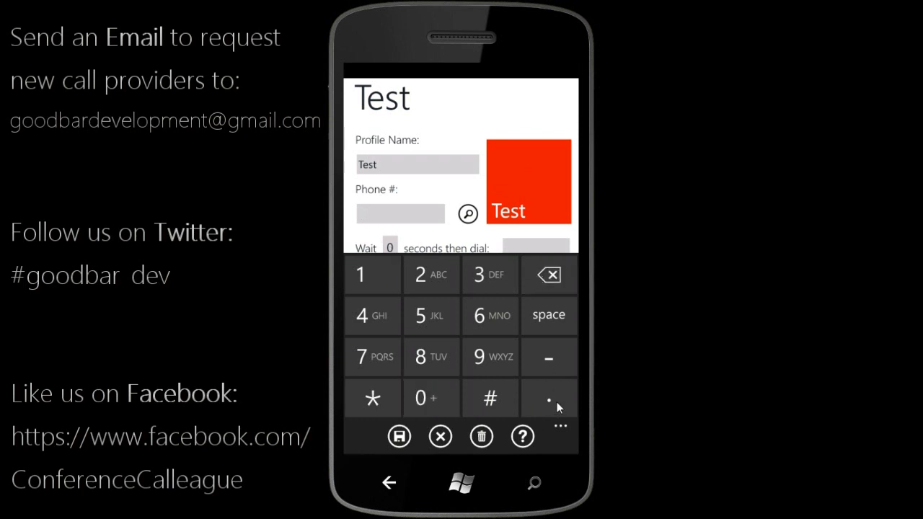
pyautogui.click(548, 398)
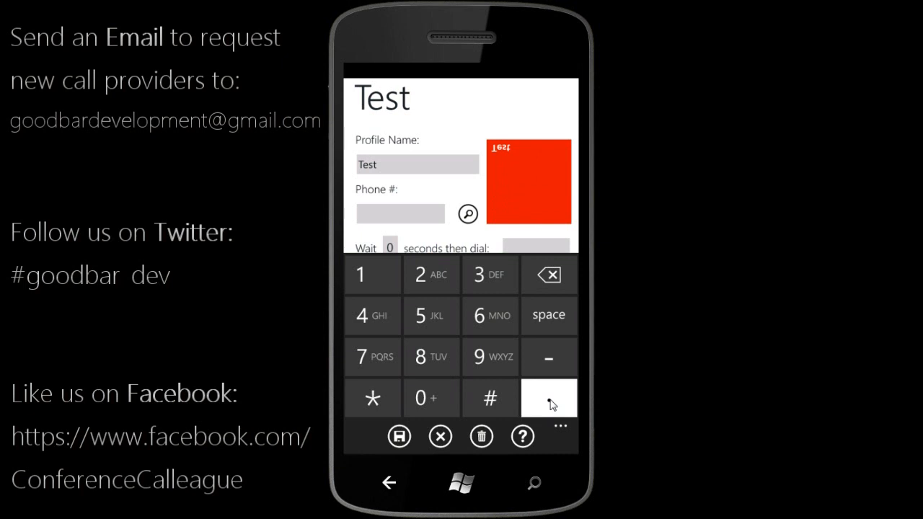
pyautogui.click(547, 398)
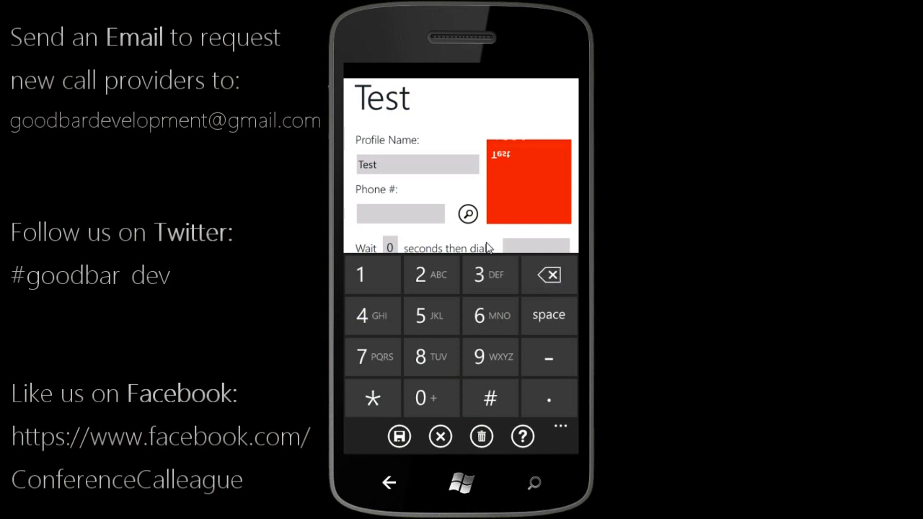
pyautogui.click(468, 213)
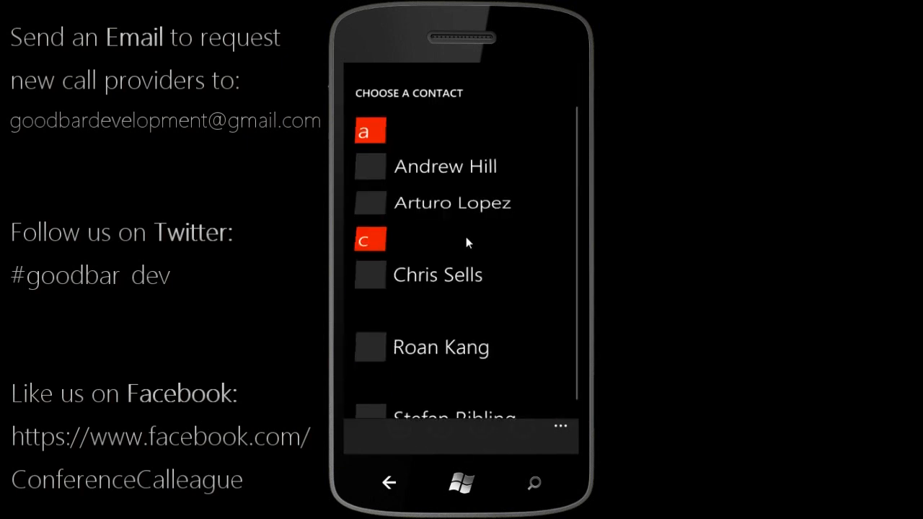
pyautogui.scroll(-3)
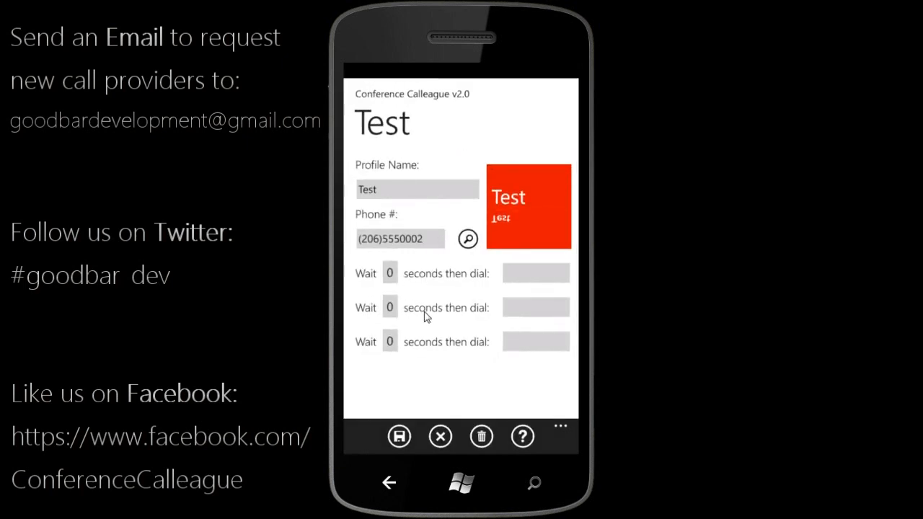
pyautogui.moveTo(404, 292)
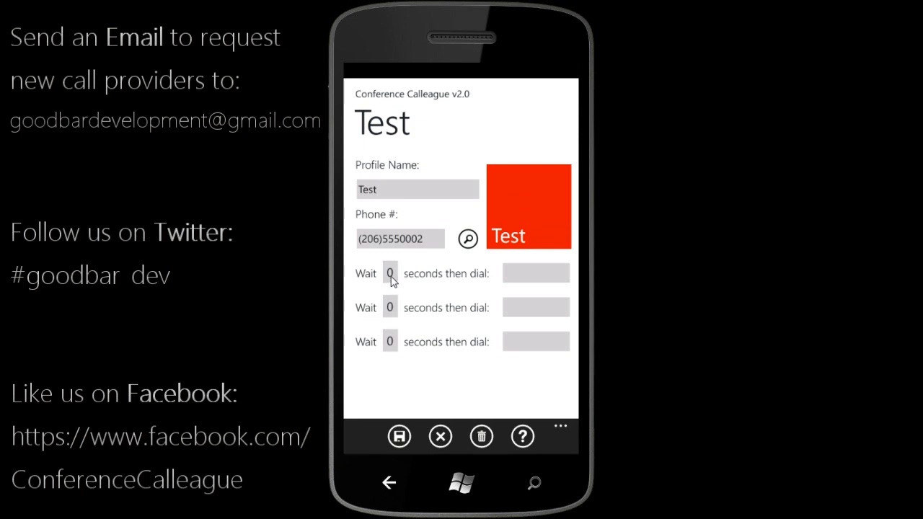
pyautogui.click(389, 273)
pyautogui.write('3')
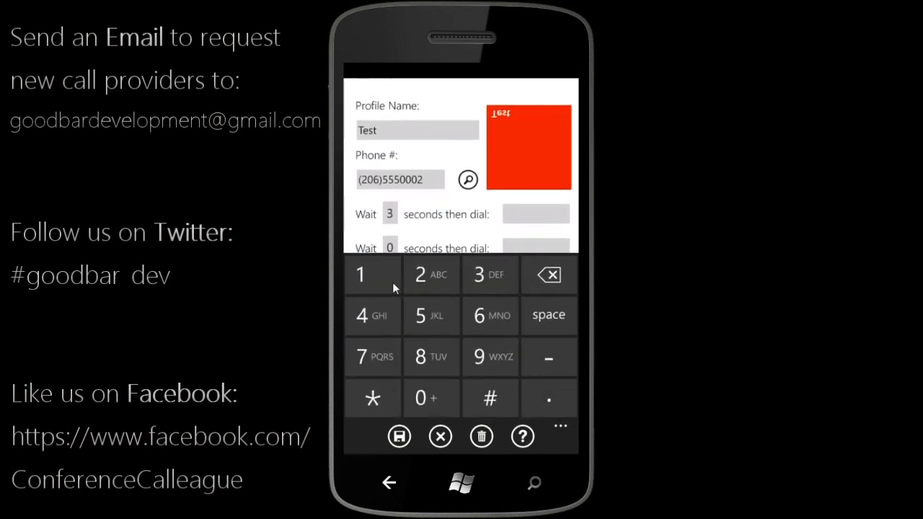
# - Enter 123# as the first dial sequence and add a photo to the Test tile
pyautogui.write('123#')
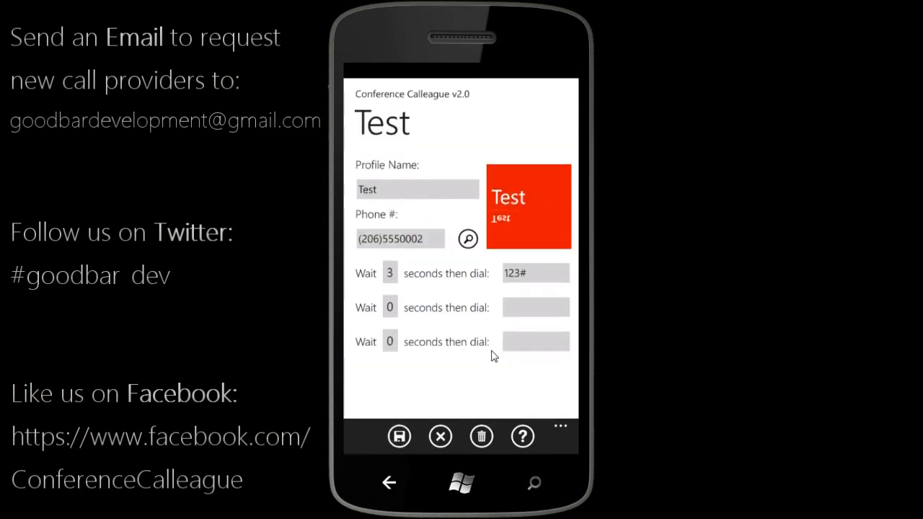
pyautogui.moveTo(539, 215)
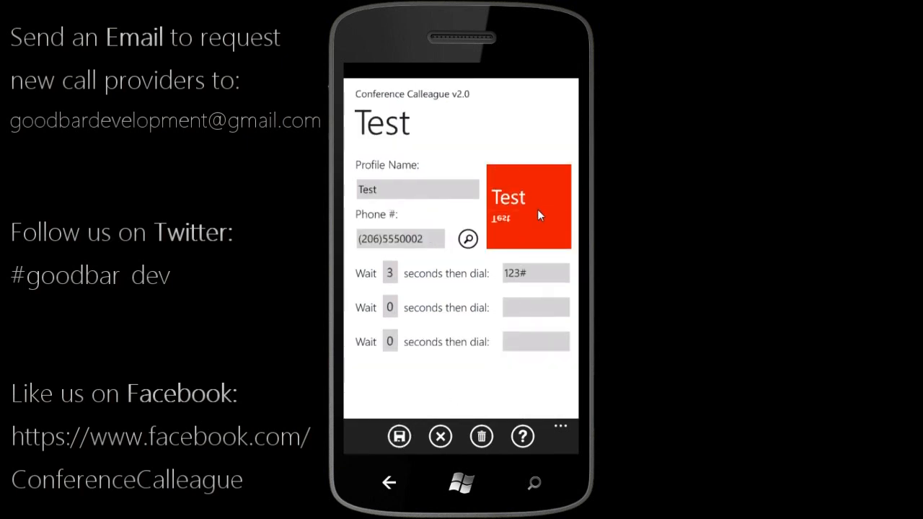
pyautogui.click(528, 206)
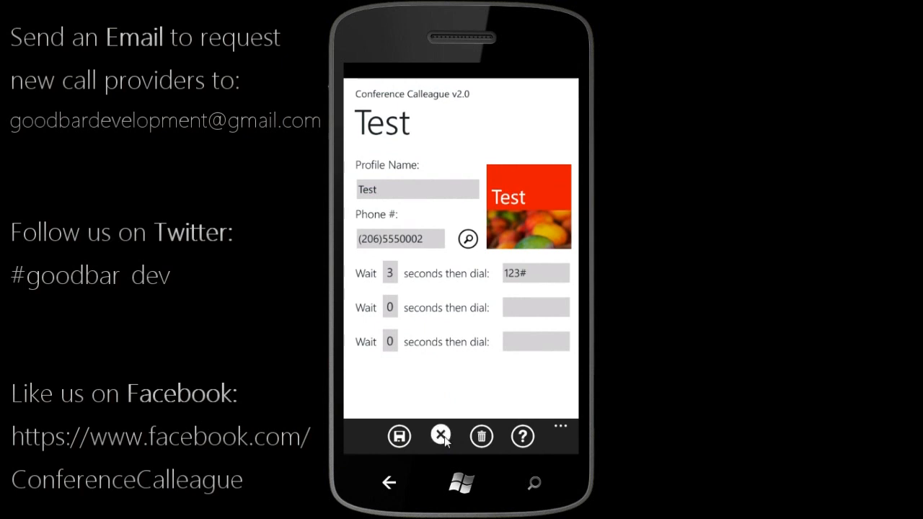
# - Close the Test profile editor so the Test tile appears among call profiles
pyautogui.click(440, 435)
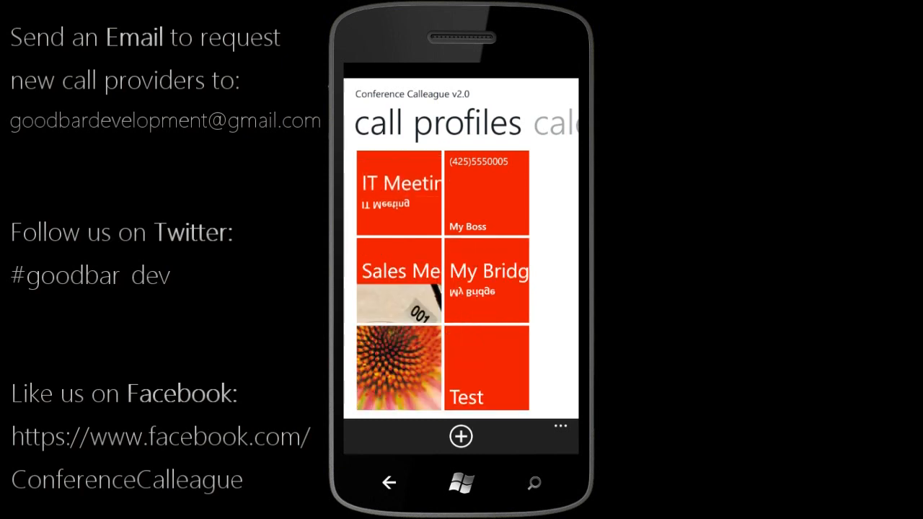
pyautogui.moveTo(557, 439)
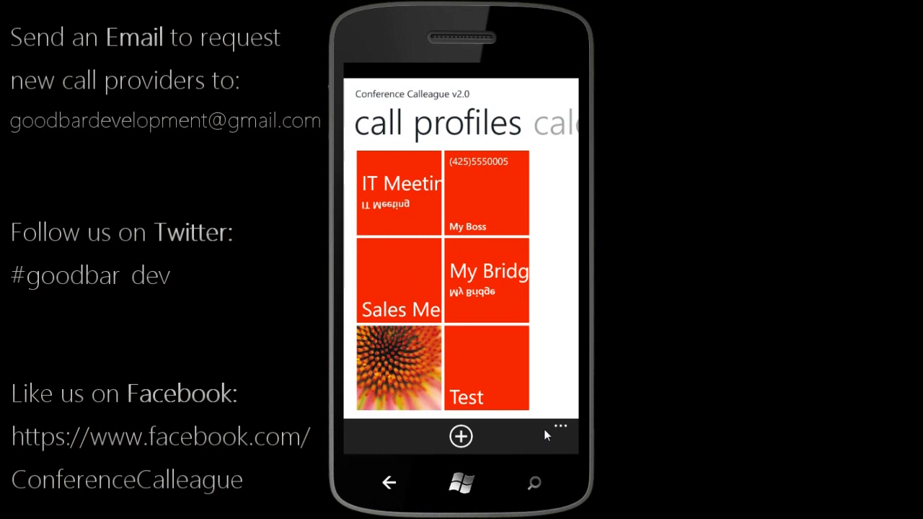
pyautogui.click(560, 424)
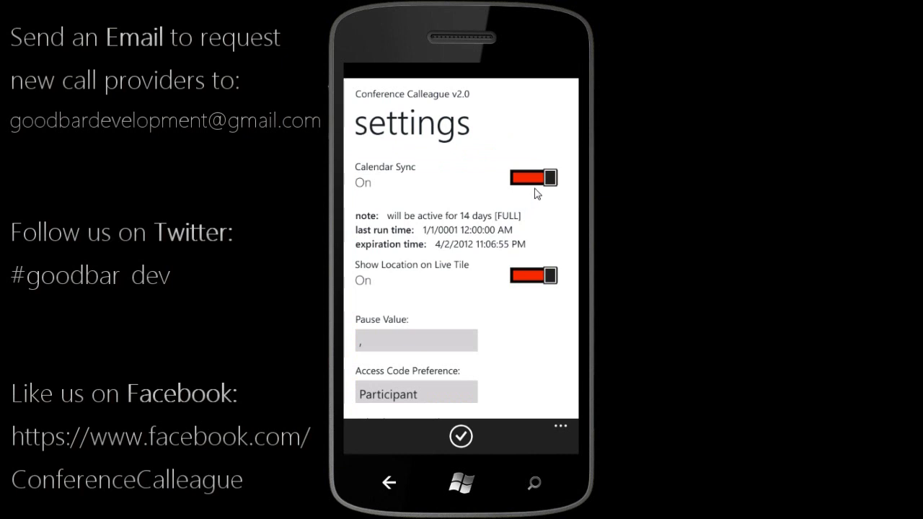
pyautogui.moveTo(447, 185)
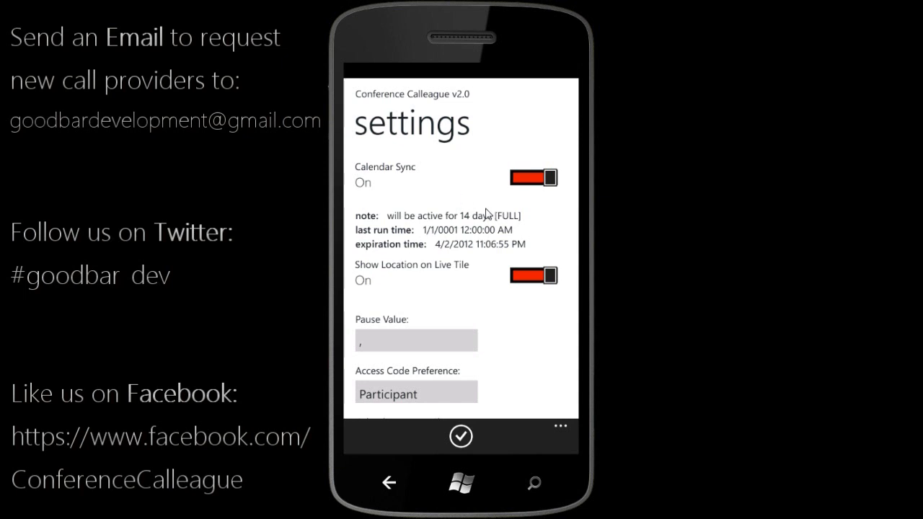
pyautogui.moveTo(461, 225)
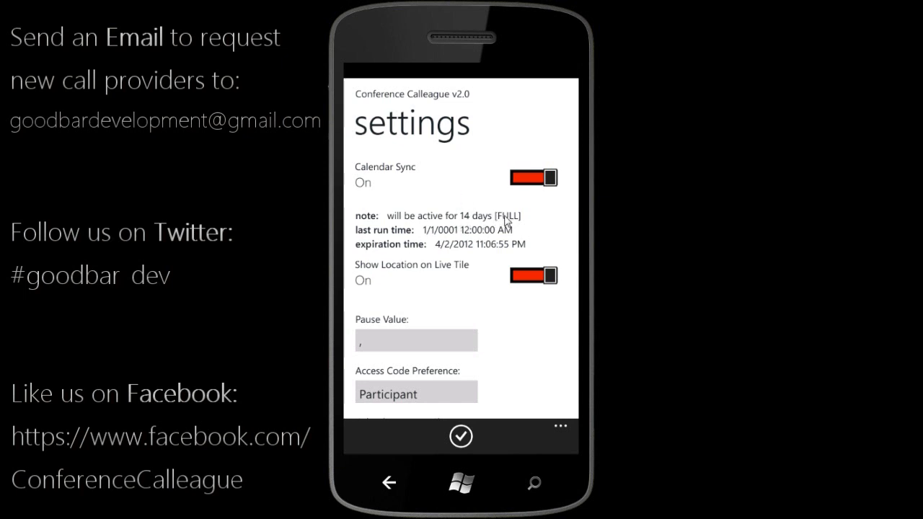
pyautogui.moveTo(465, 225)
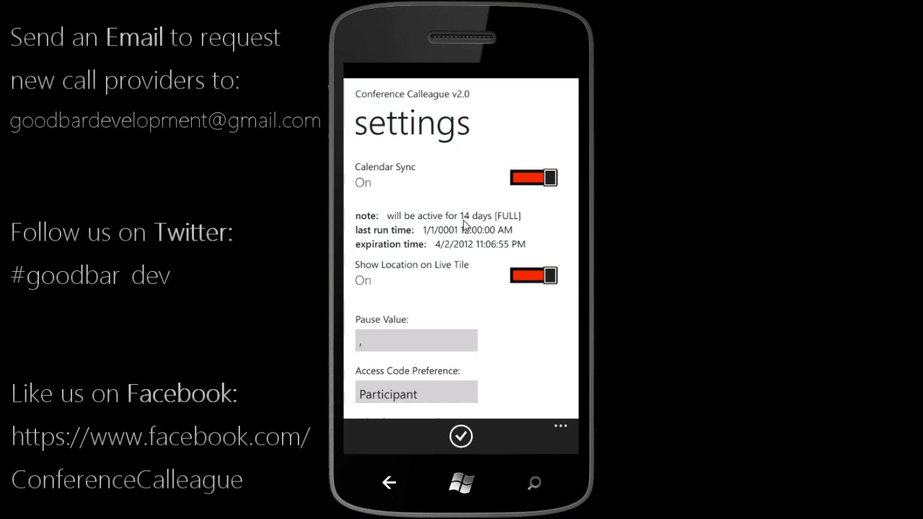
pyautogui.moveTo(481, 226)
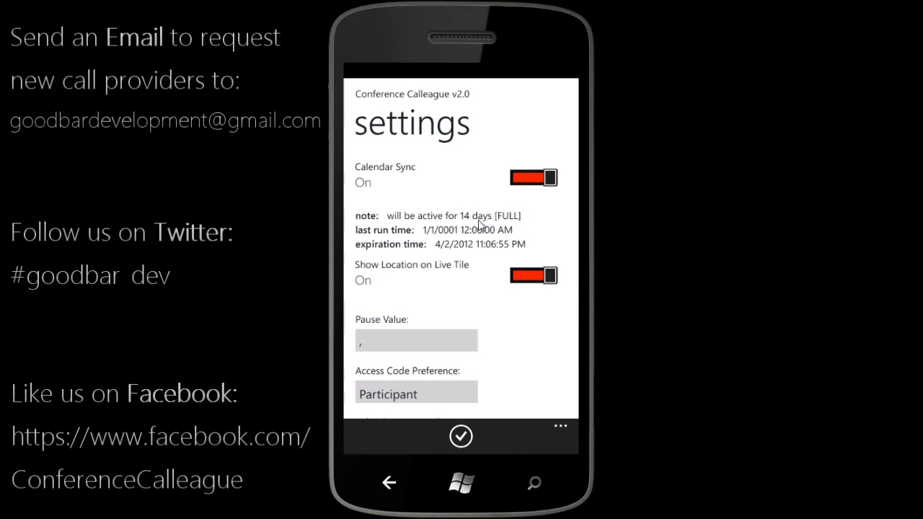
pyautogui.moveTo(401, 279)
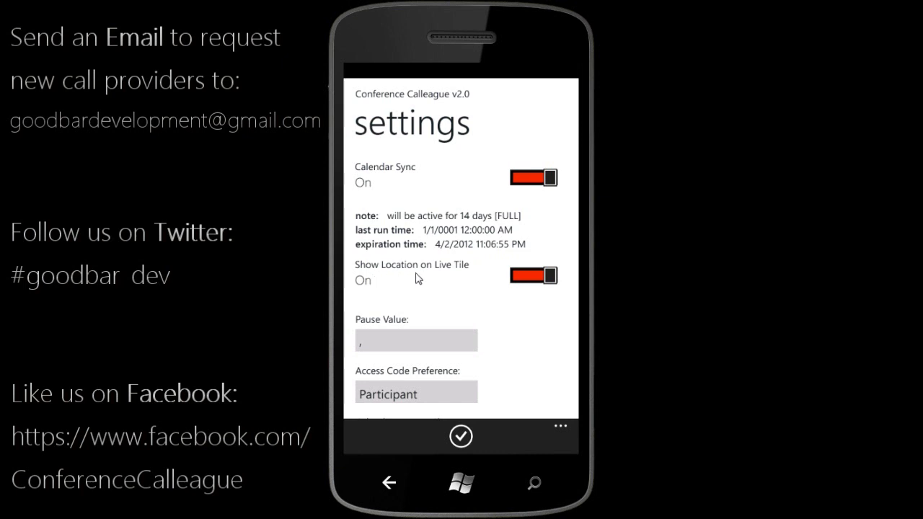
pyautogui.moveTo(436, 279)
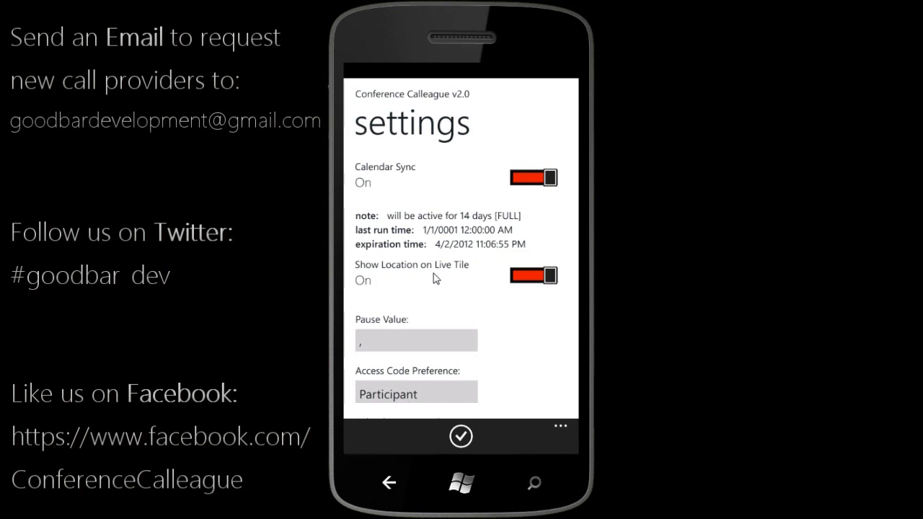
pyautogui.moveTo(464, 282)
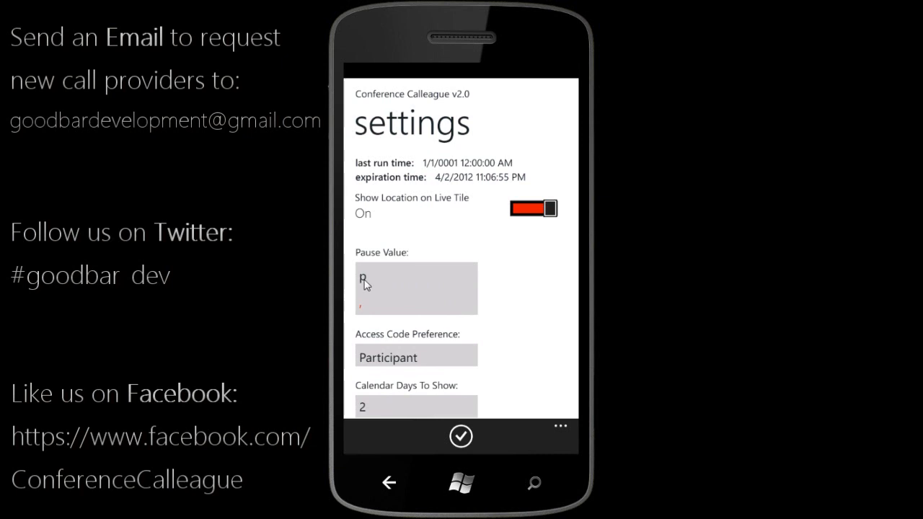
# - Enter p as the pause value and show the access code choices, keeping Participant
pyautogui.write('p')
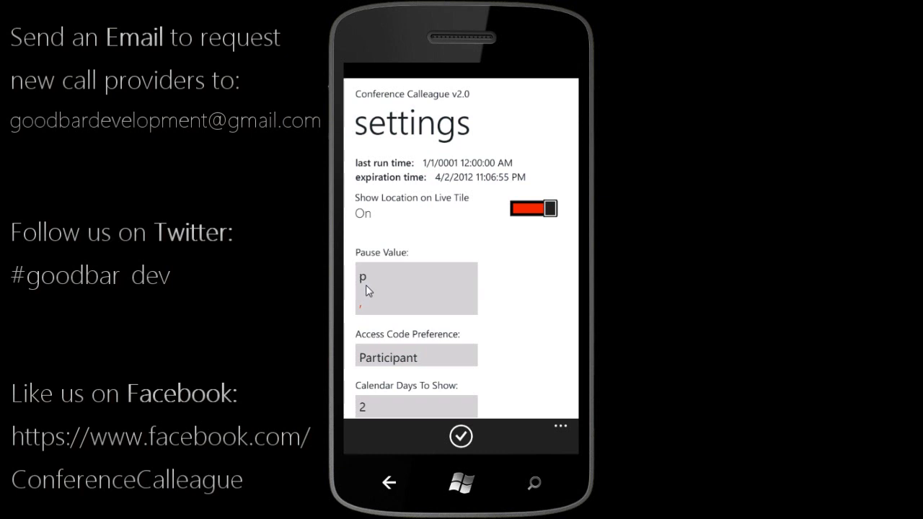
pyautogui.write('R')
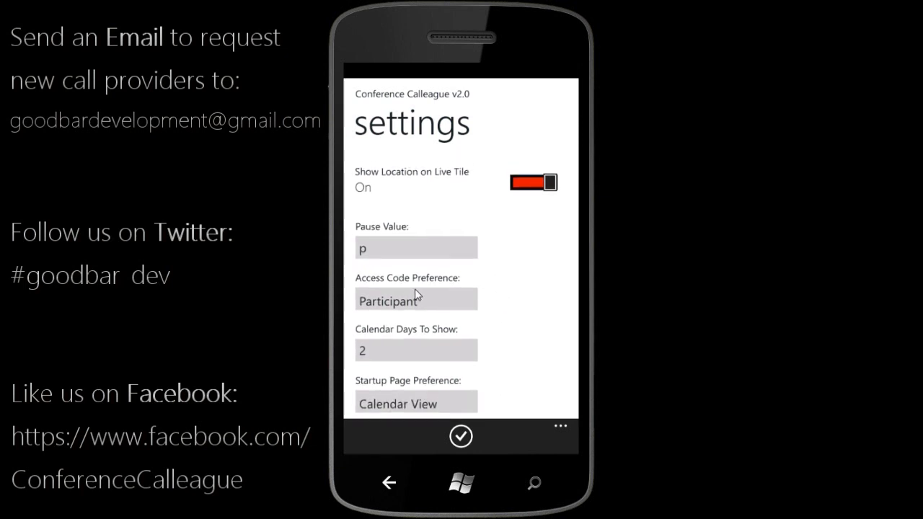
pyautogui.moveTo(434, 308)
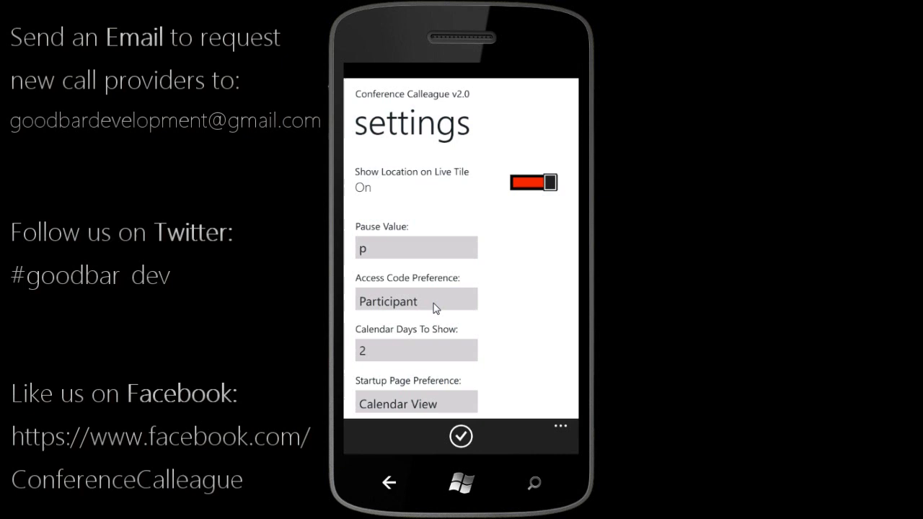
pyautogui.click(416, 298)
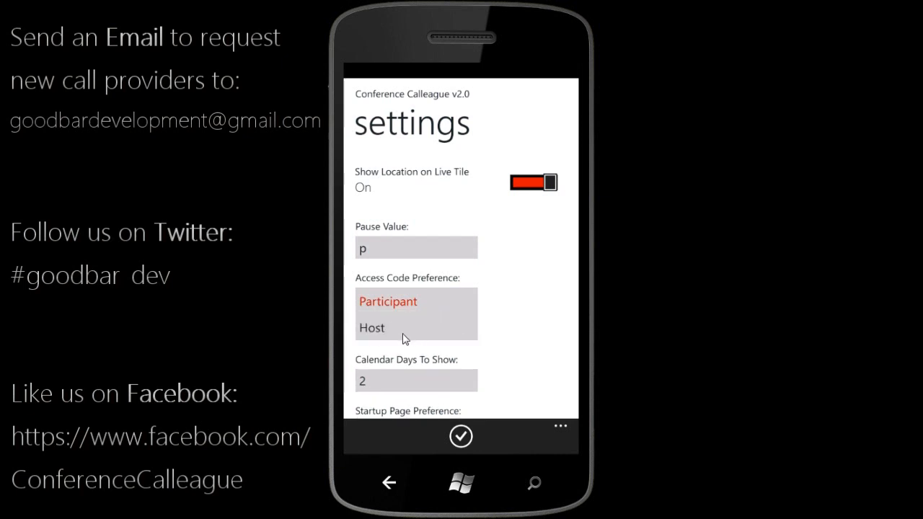
pyautogui.moveTo(525, 317)
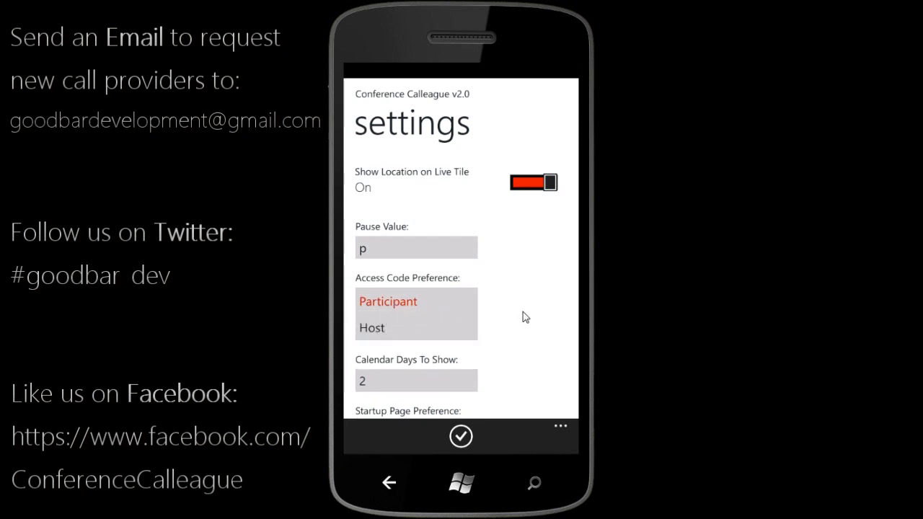
pyautogui.moveTo(406, 311)
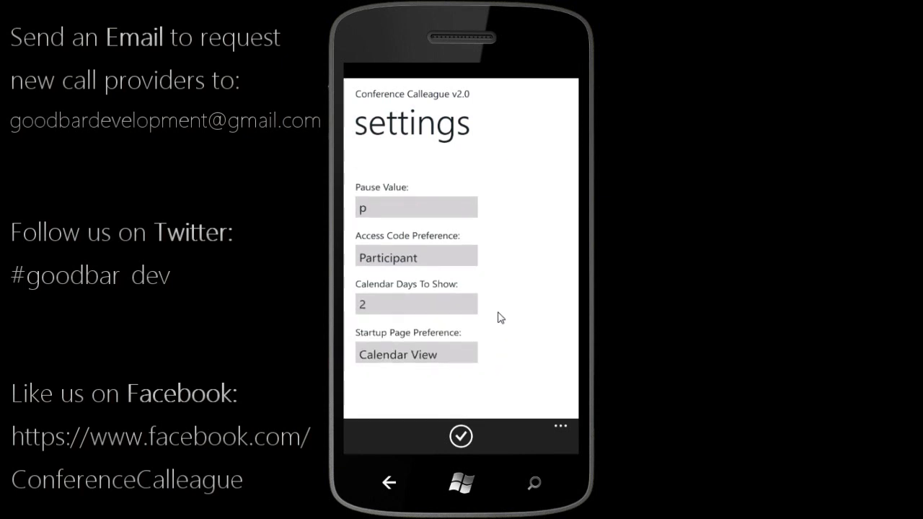
# - Choose 14 calendar days to show and keep Calendar View as the startup page
pyautogui.click(415, 304)
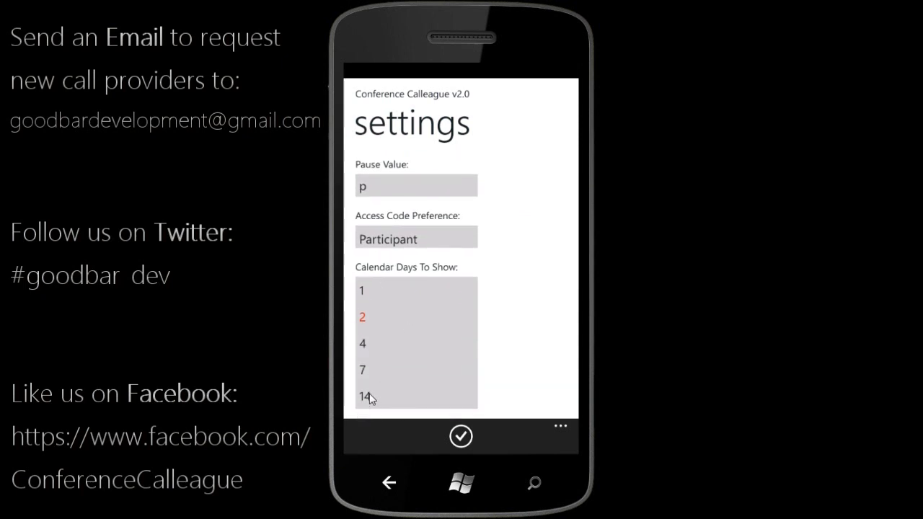
pyautogui.moveTo(373, 296)
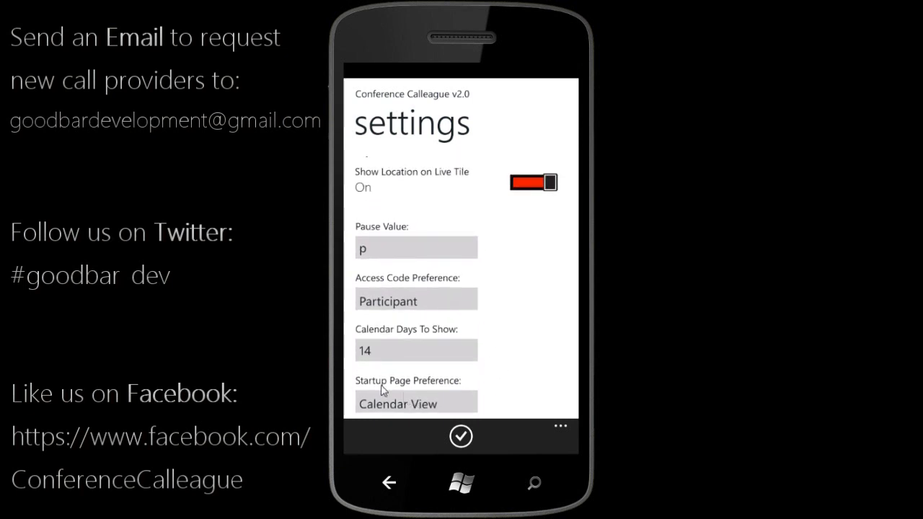
pyautogui.click(416, 402)
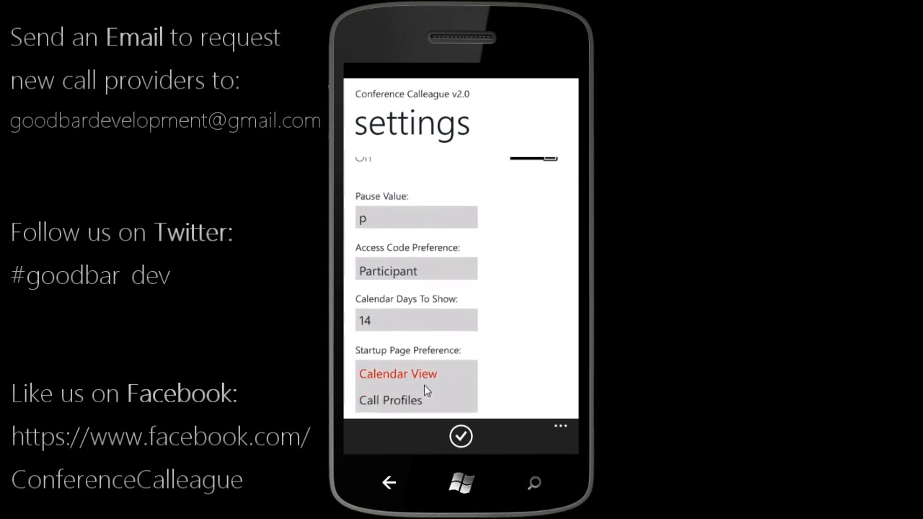
pyautogui.moveTo(409, 407)
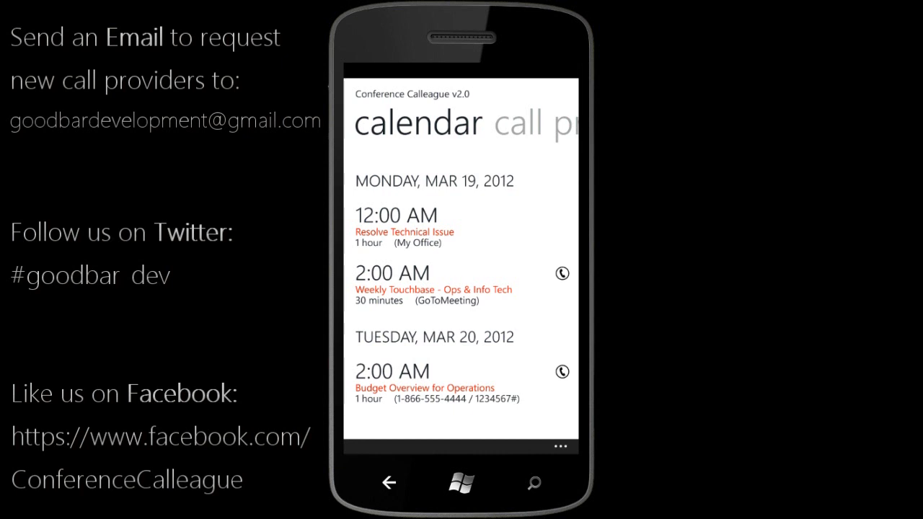
pyautogui.moveTo(557, 453)
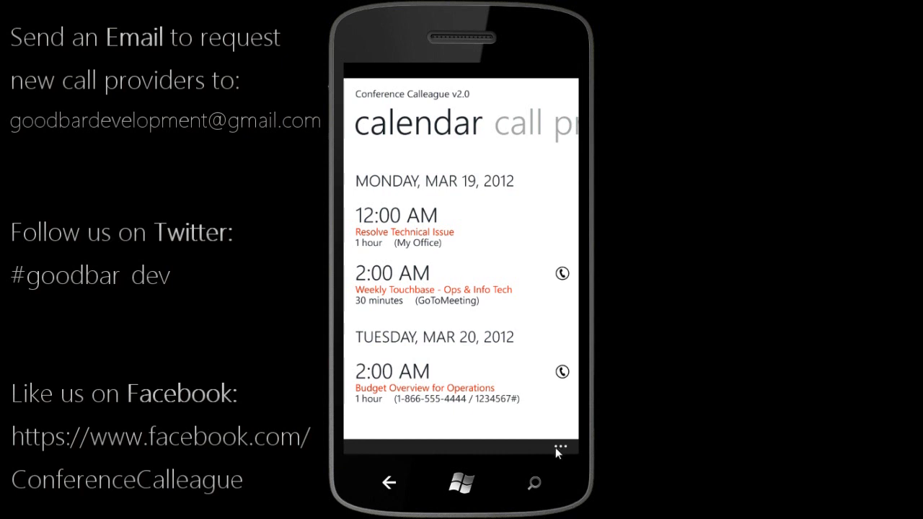
# - Browse the help pages, then open the about page with the v2.0 release notes
pyautogui.click(559, 450)
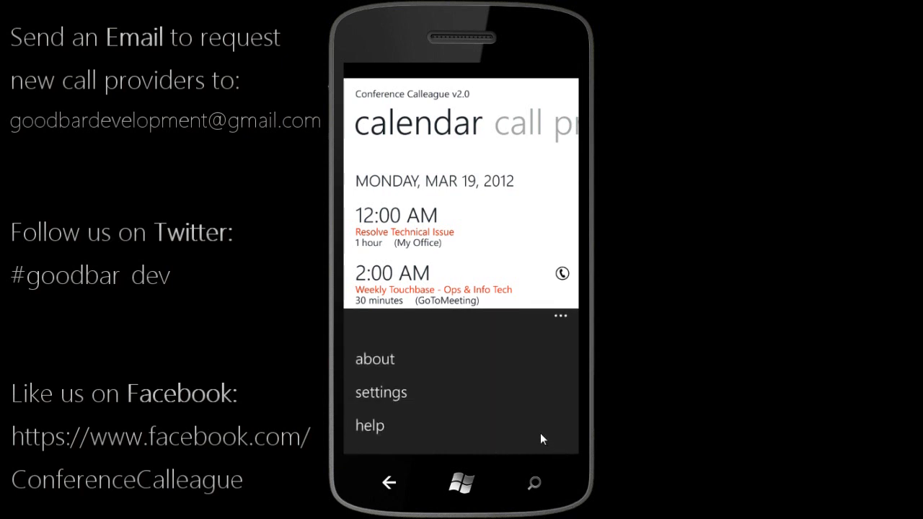
pyautogui.click(369, 425)
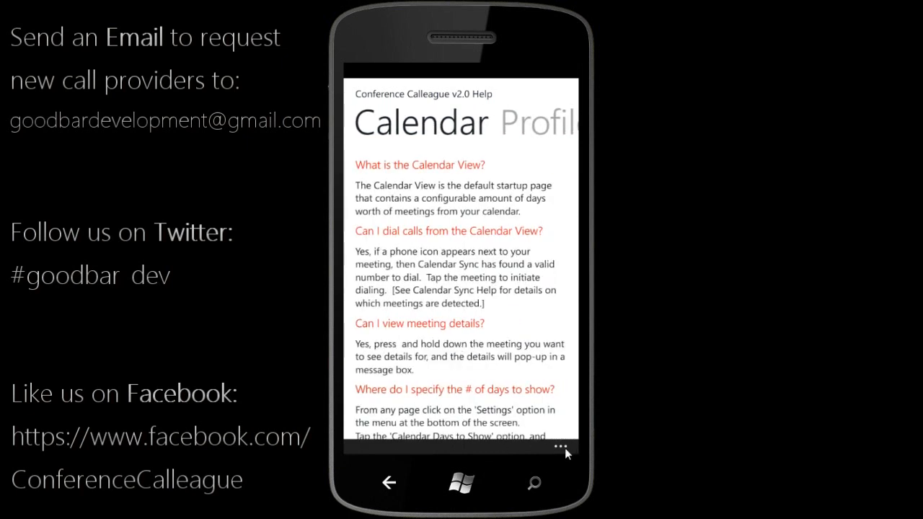
pyautogui.click(561, 447)
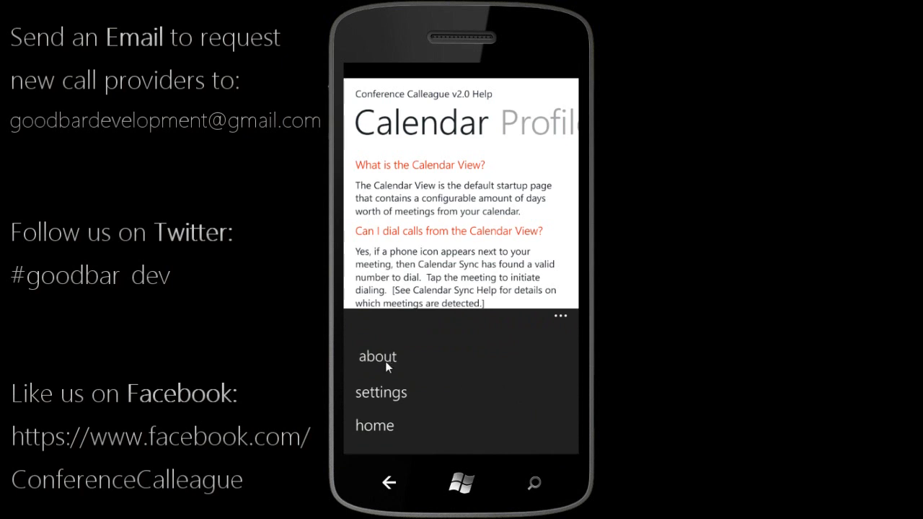
pyautogui.click(377, 356)
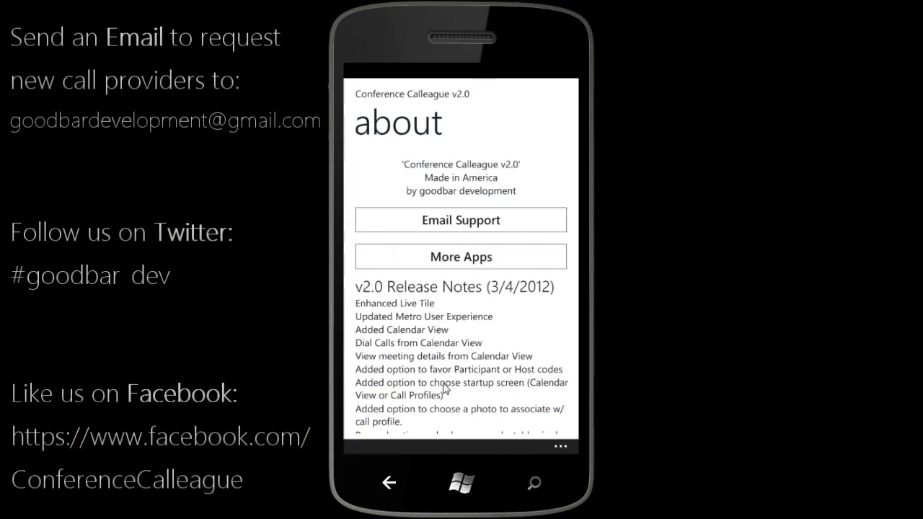
pyautogui.scroll(-3)
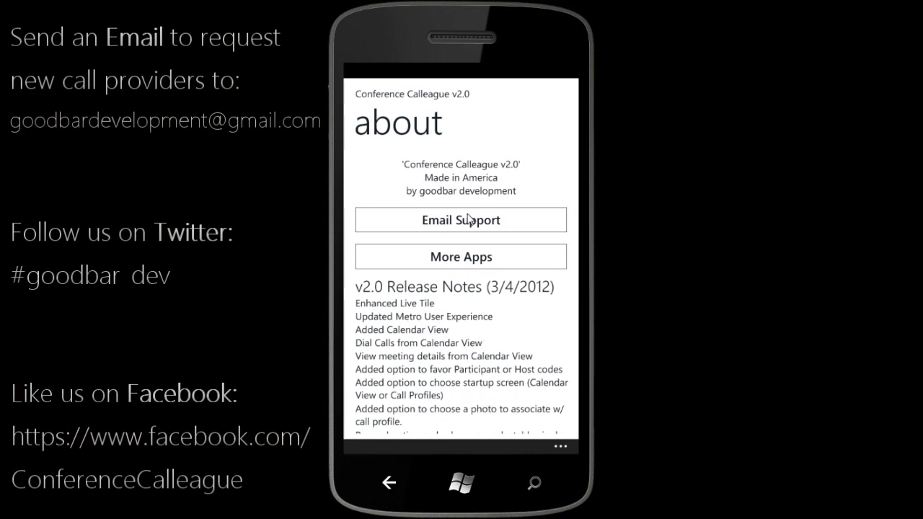
pyautogui.moveTo(457, 229)
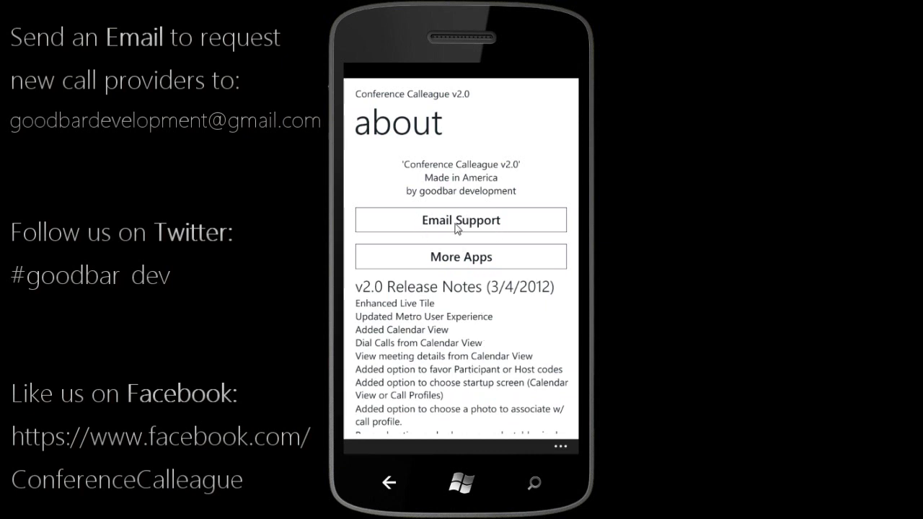
pyautogui.click(461, 219)
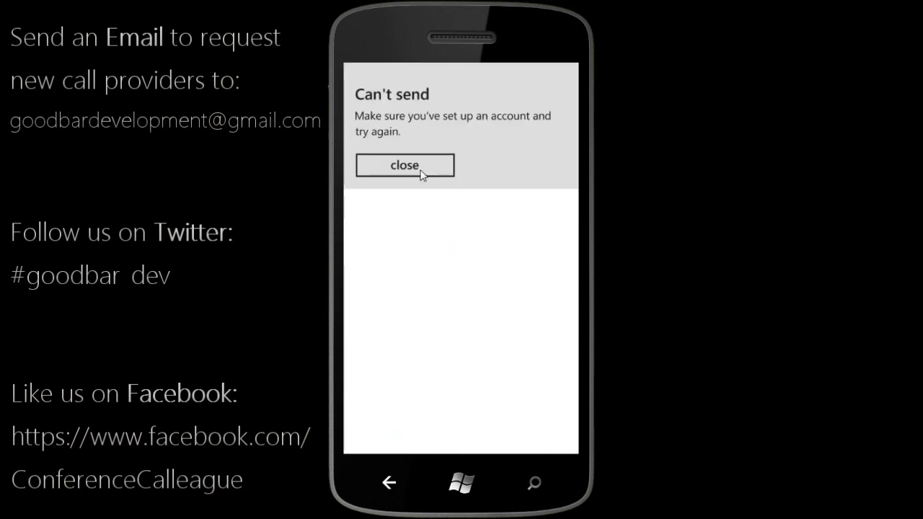
pyautogui.click(405, 165)
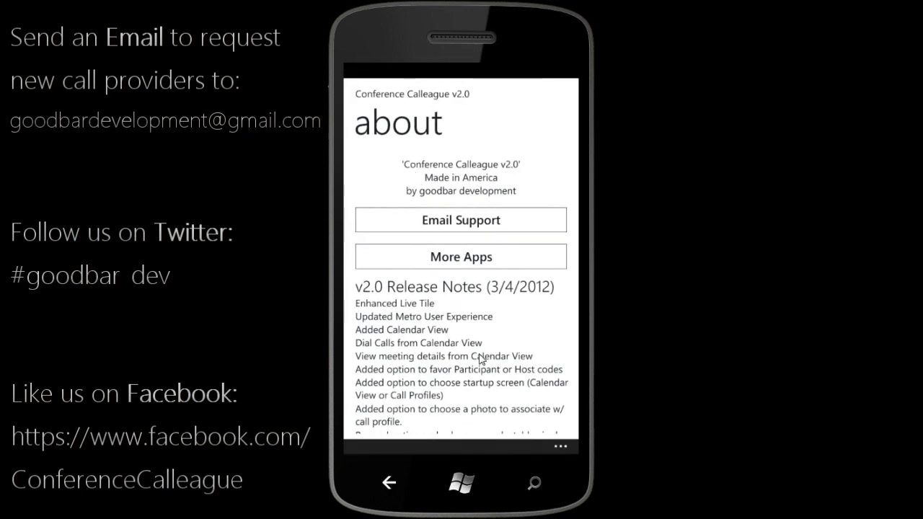
pyautogui.moveTo(472, 341)
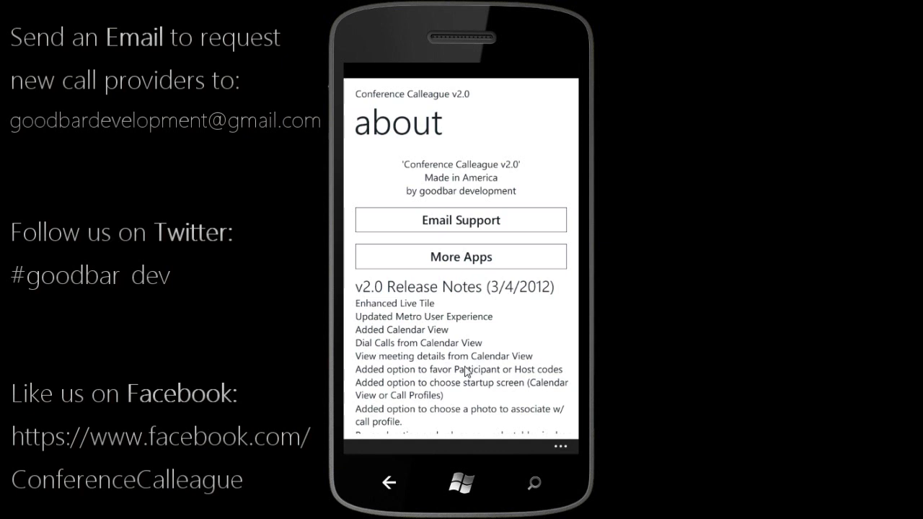
pyautogui.moveTo(449, 263)
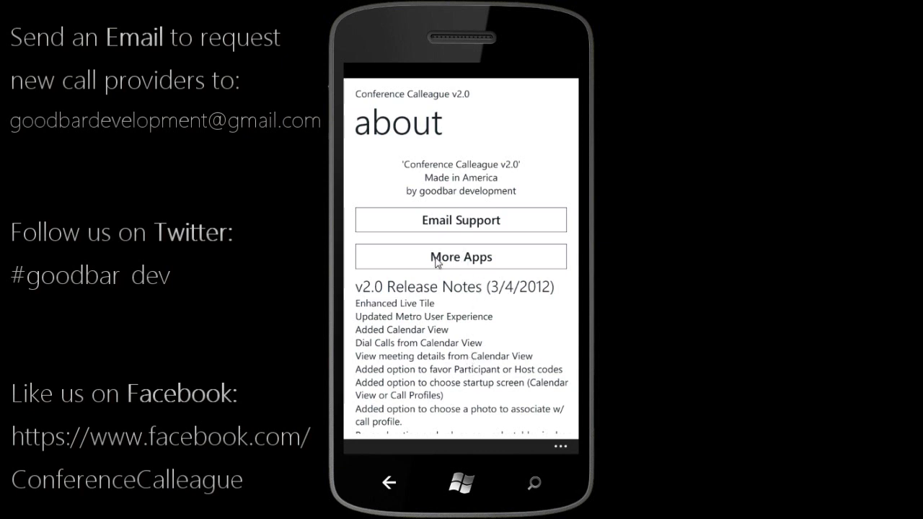
pyautogui.moveTo(463, 351)
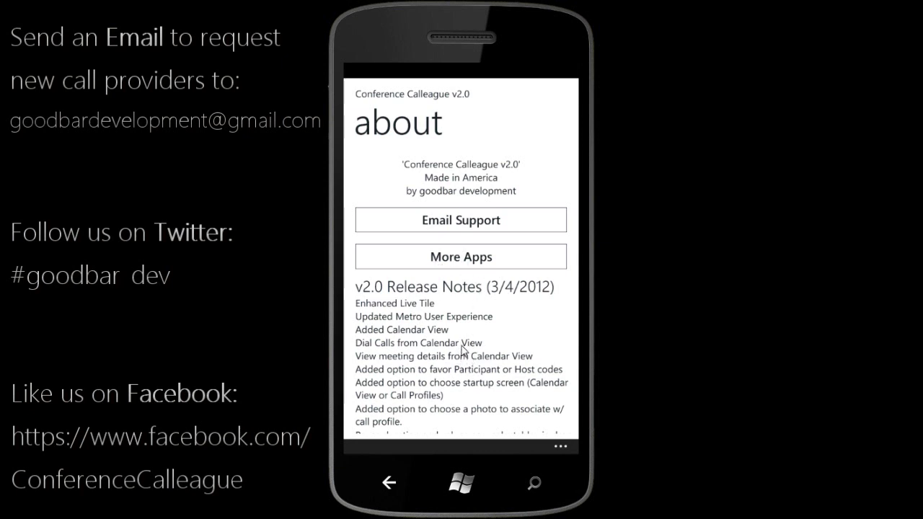